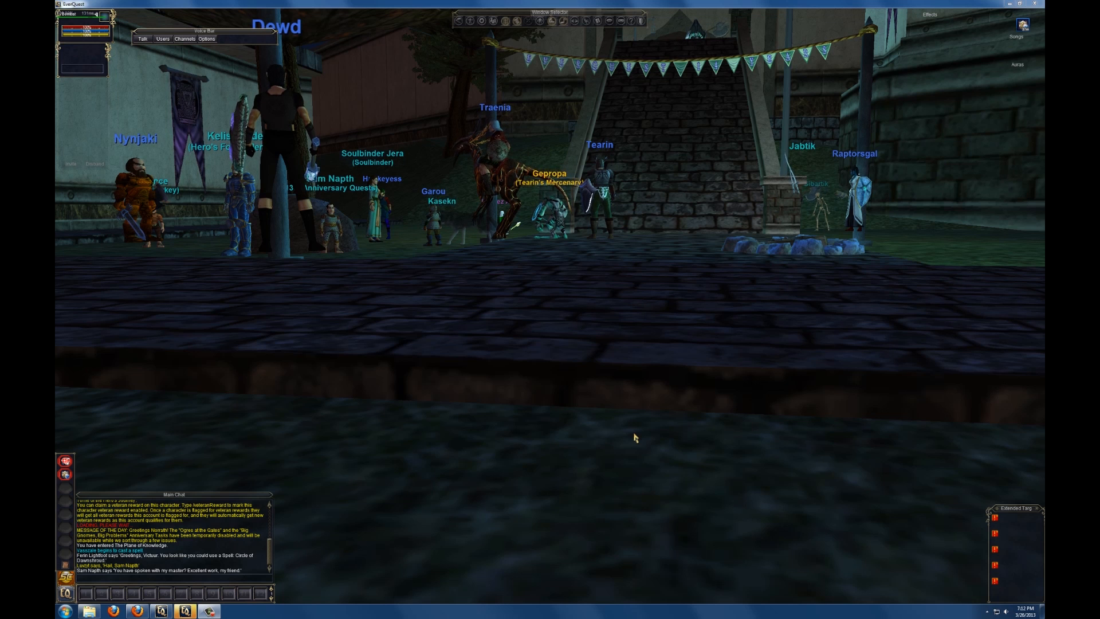
mouse_move(410, 439)
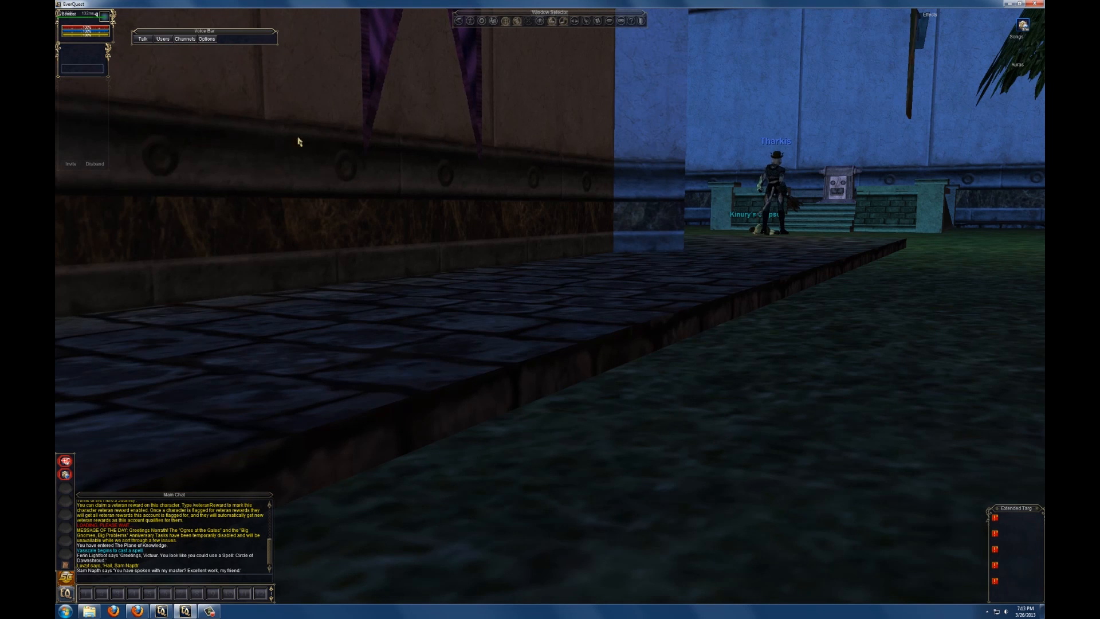
mouse_move(265, 102)
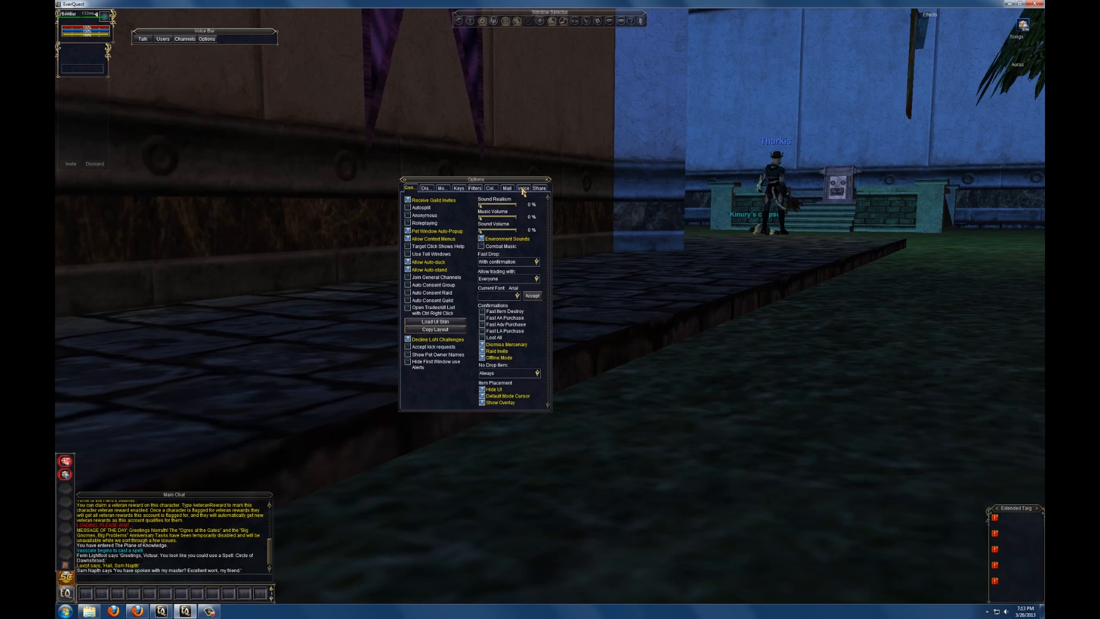
click(522, 186)
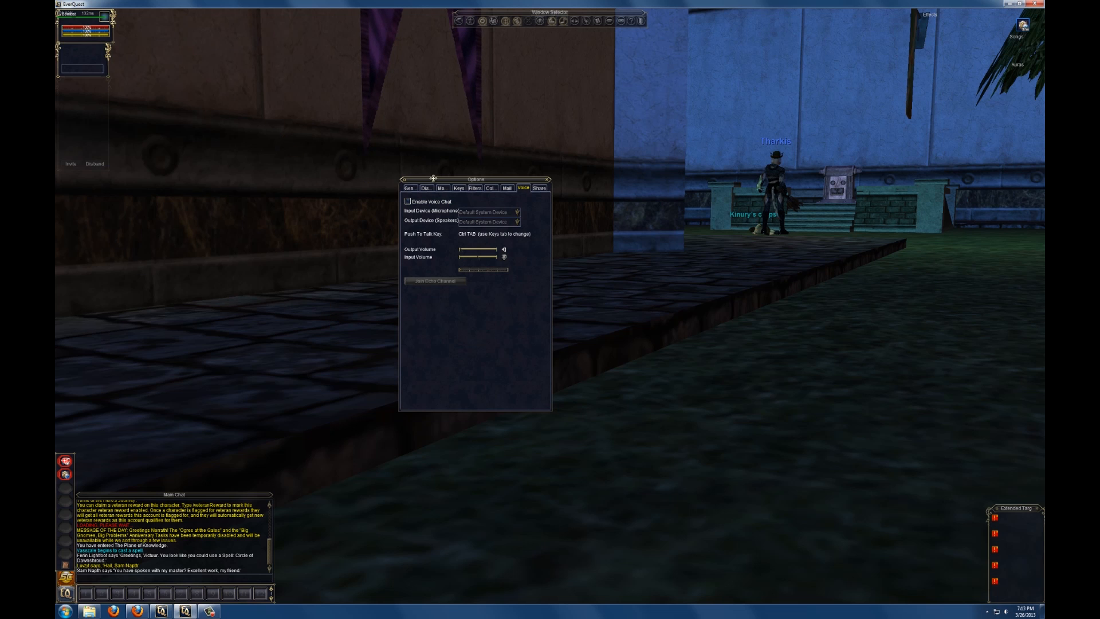
click(410, 186)
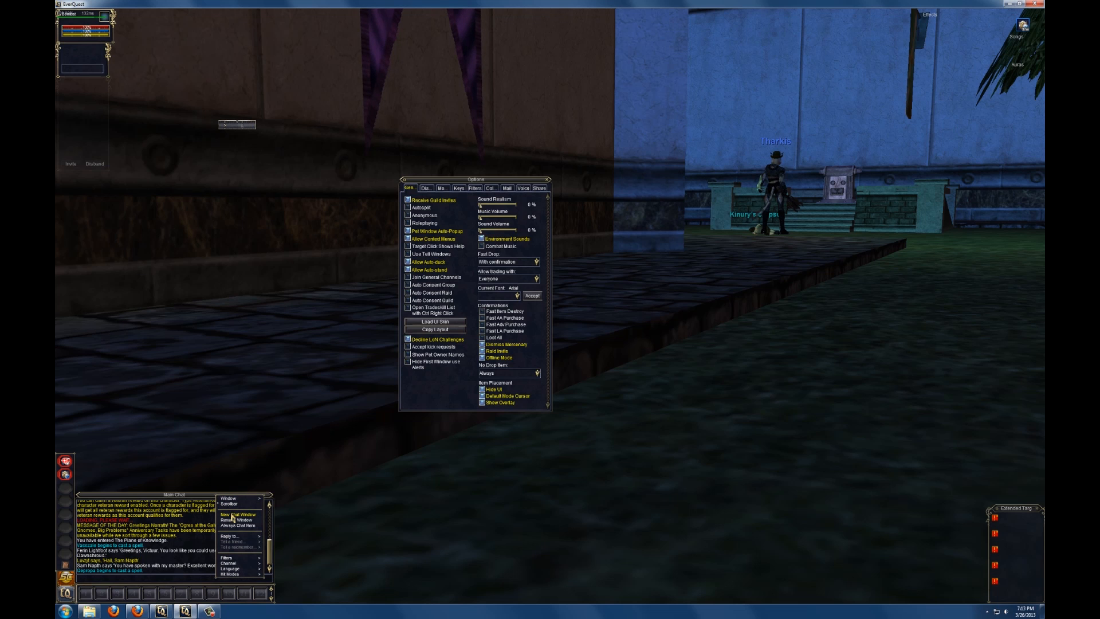
Create a new chat window and route guild messages to it via its Filters options.
click(237, 513)
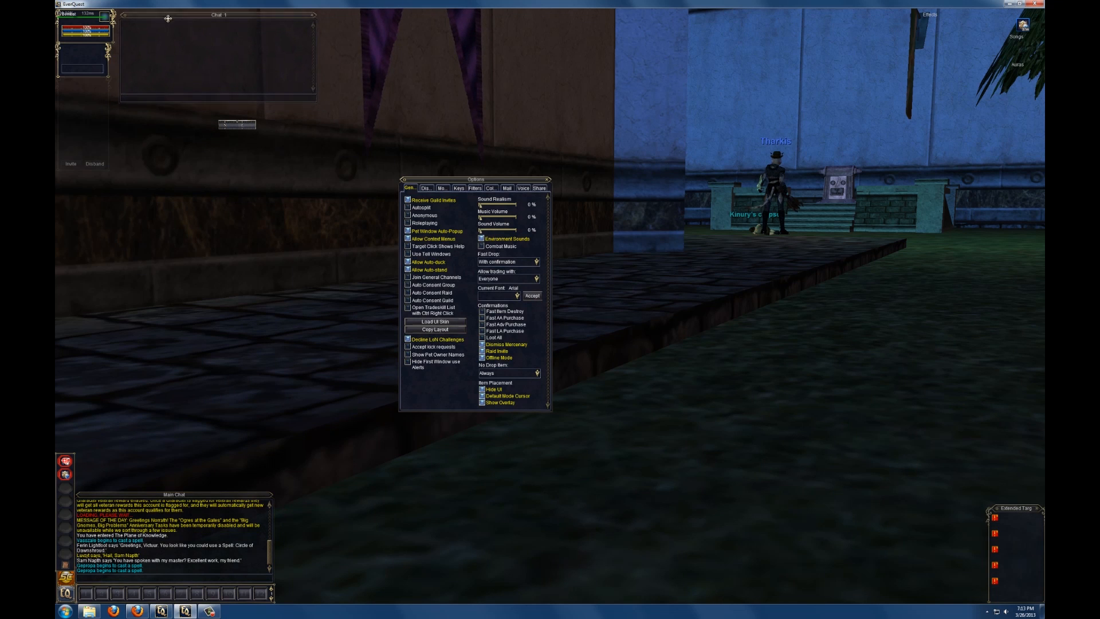
right_click(237, 123)
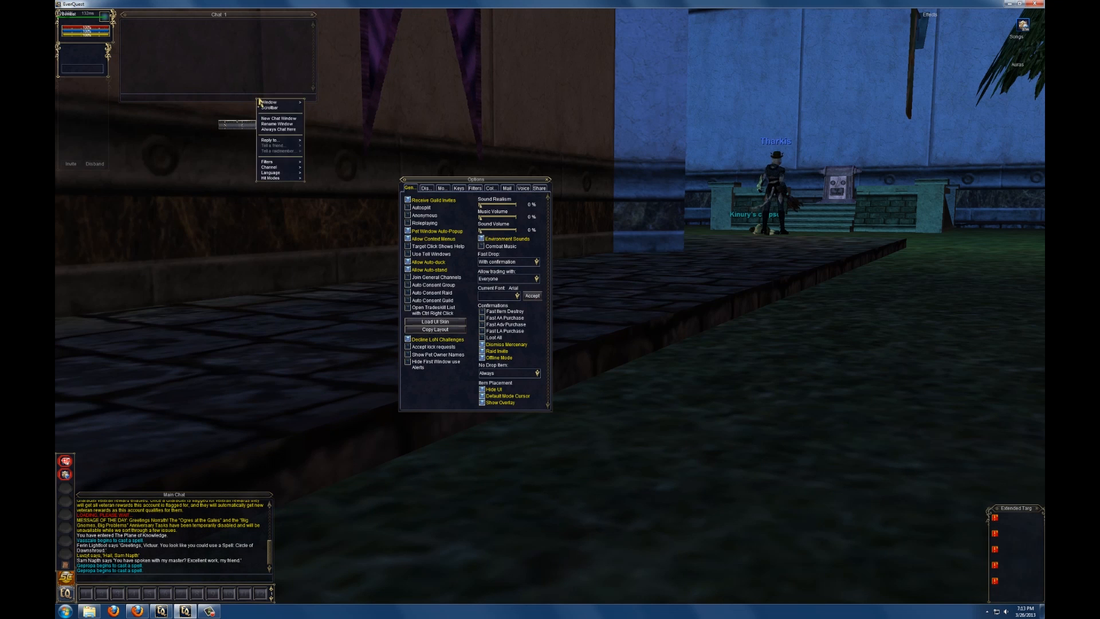
click(267, 162)
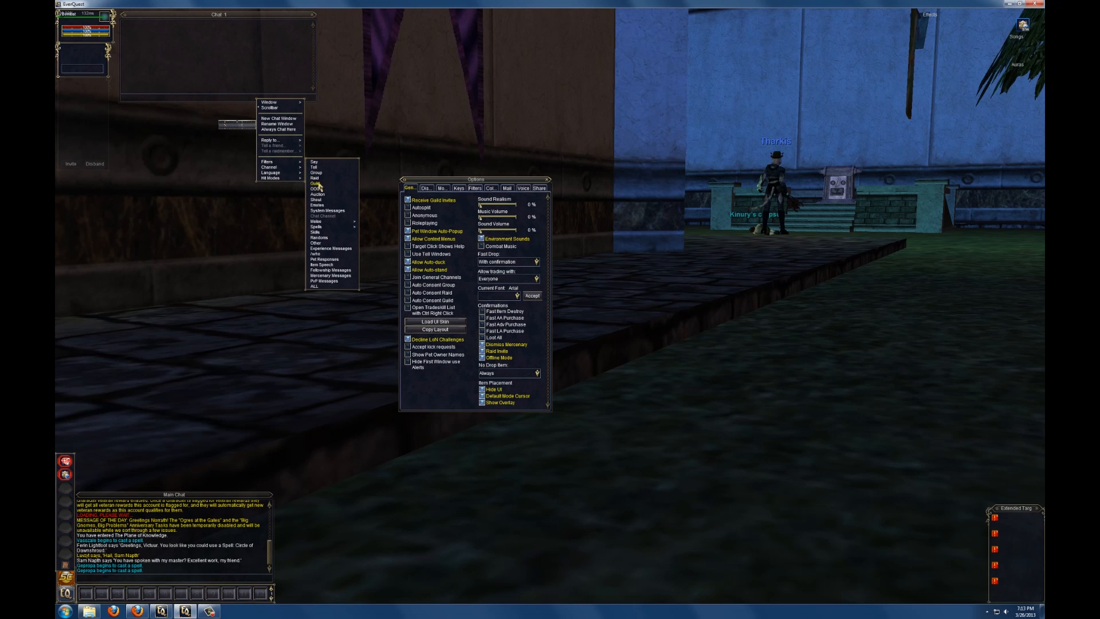
click(315, 182)
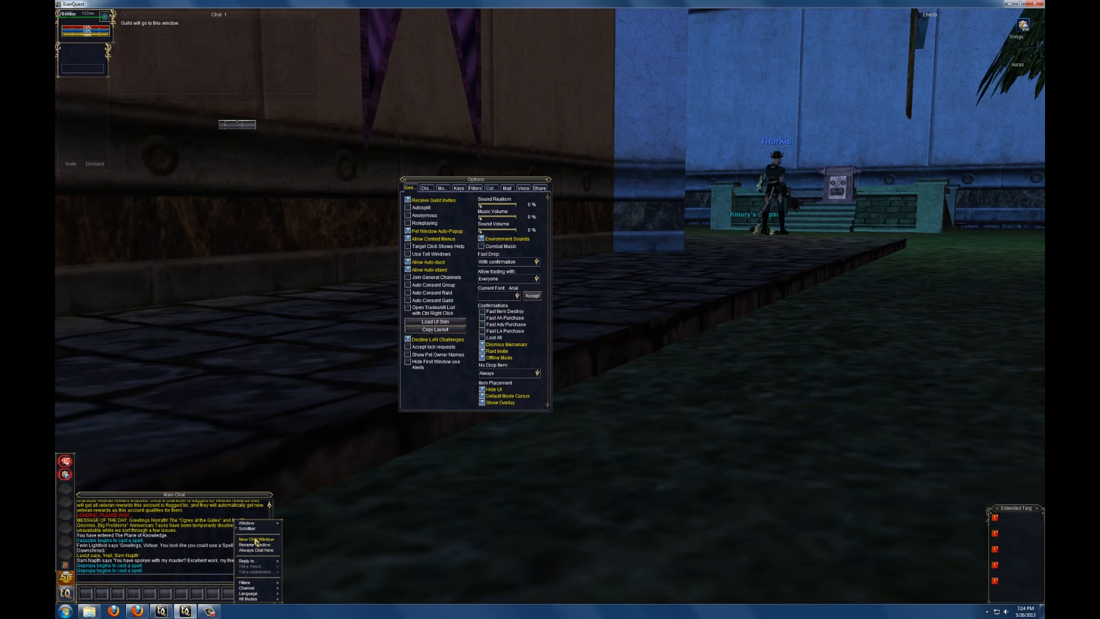
Create a second and third chat window for group and tell messages.
click(254, 539)
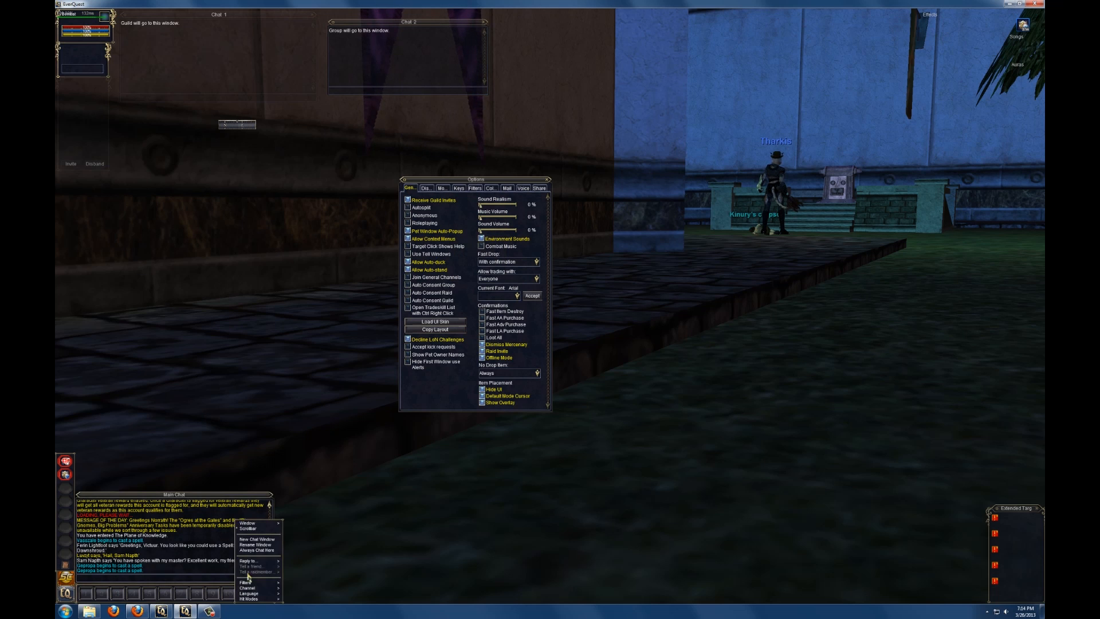
click(255, 538)
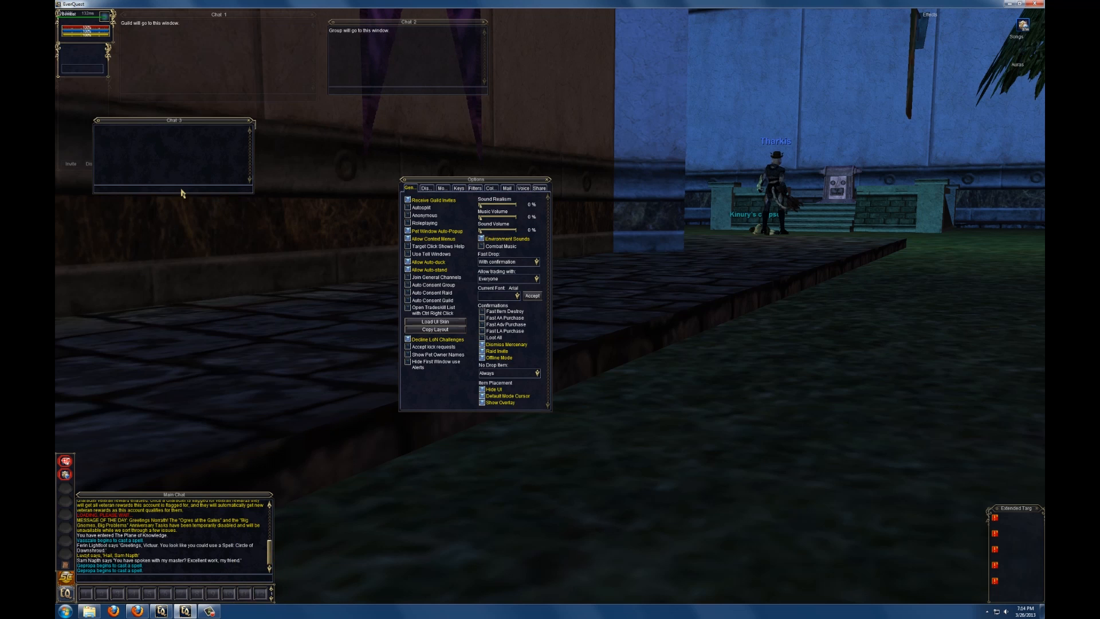
right_click(182, 193)
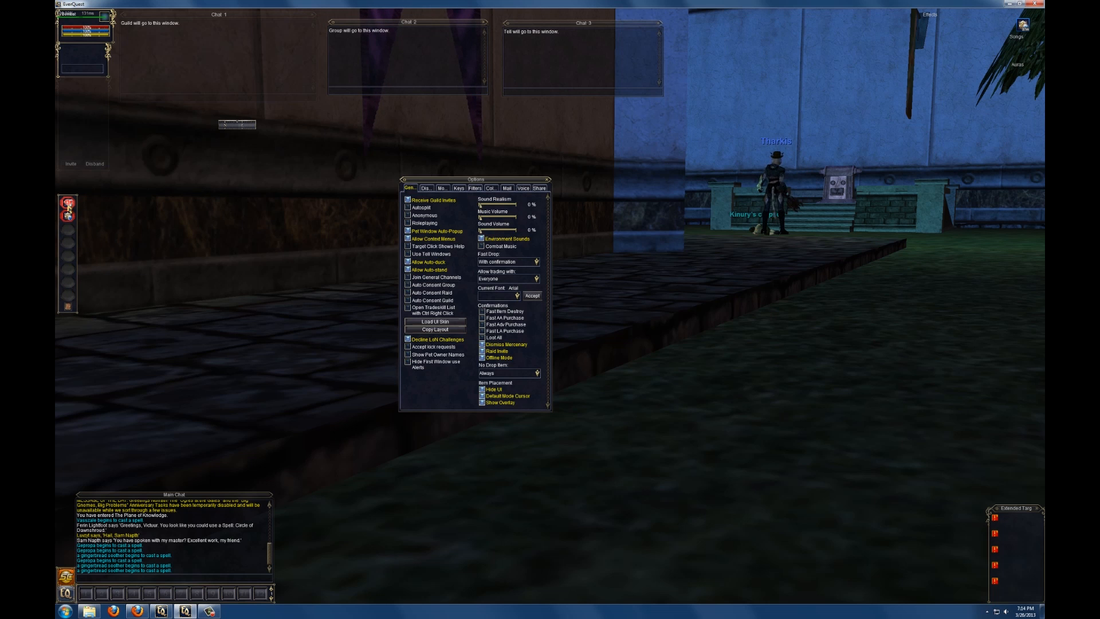
mouse_move(68, 204)
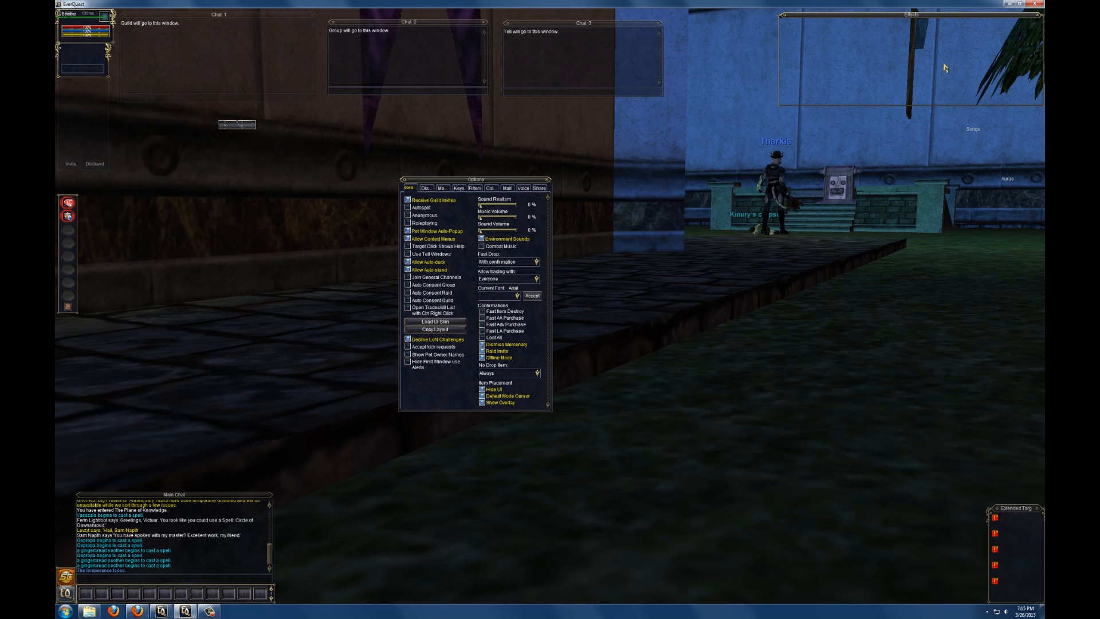
mouse_move(76, 208)
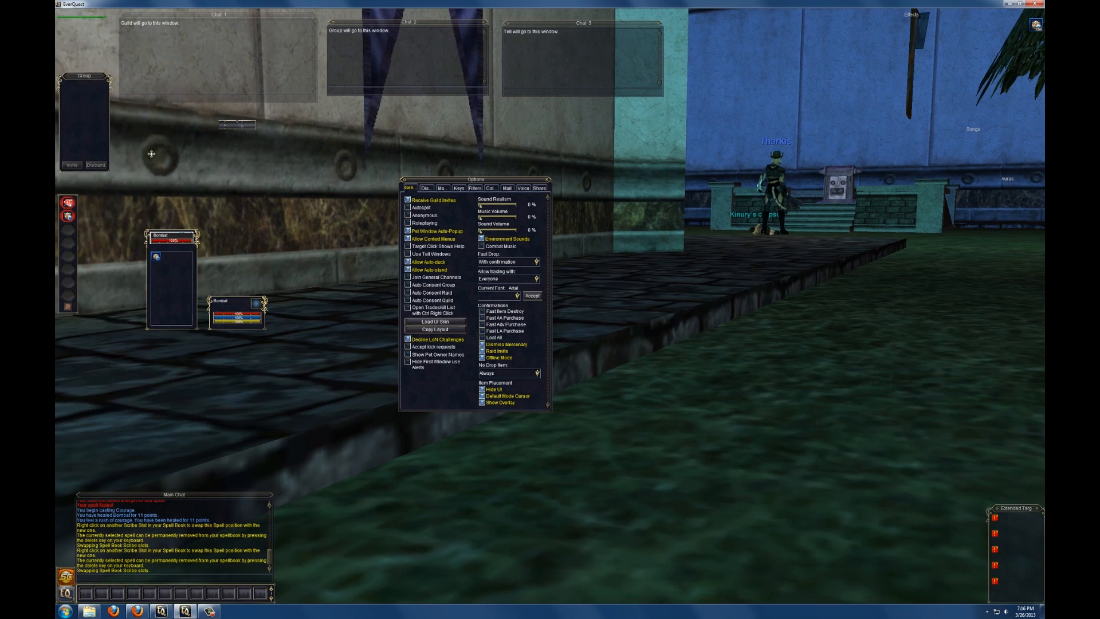
Drag the Group window down beneath the Combat windows and bring up its options menu.
drag(84, 75, 207, 358)
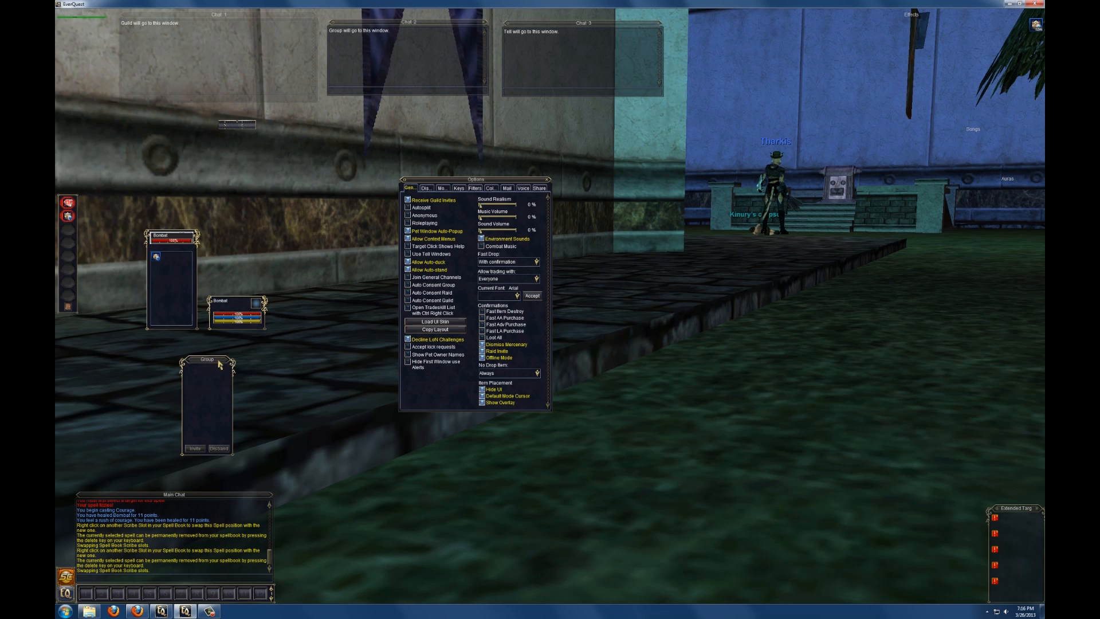
right_click(205, 364)
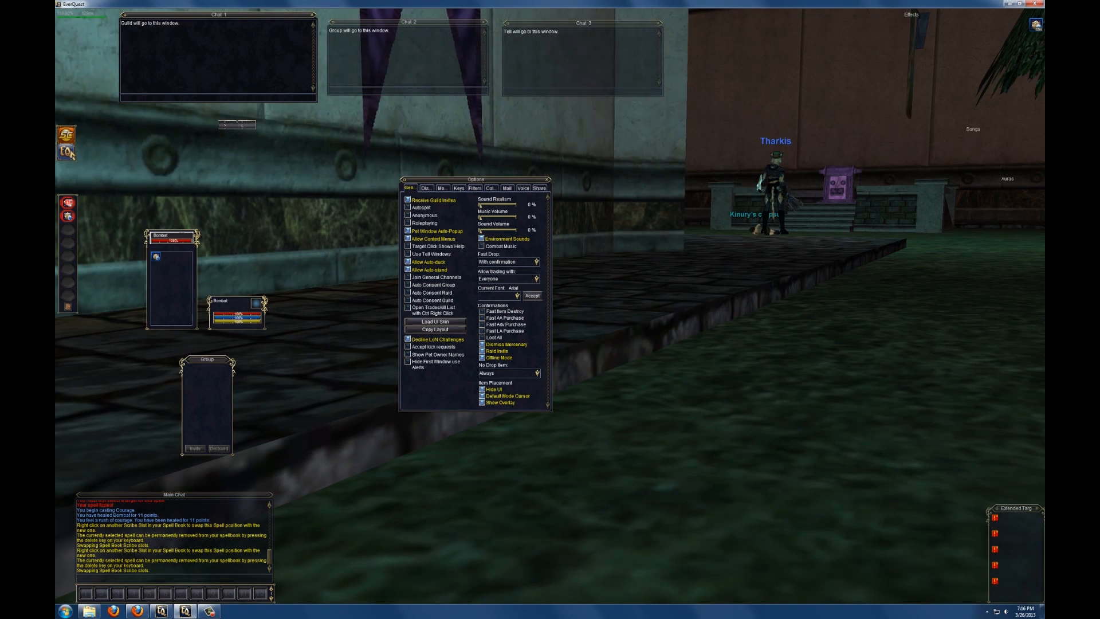
mouse_move(67, 154)
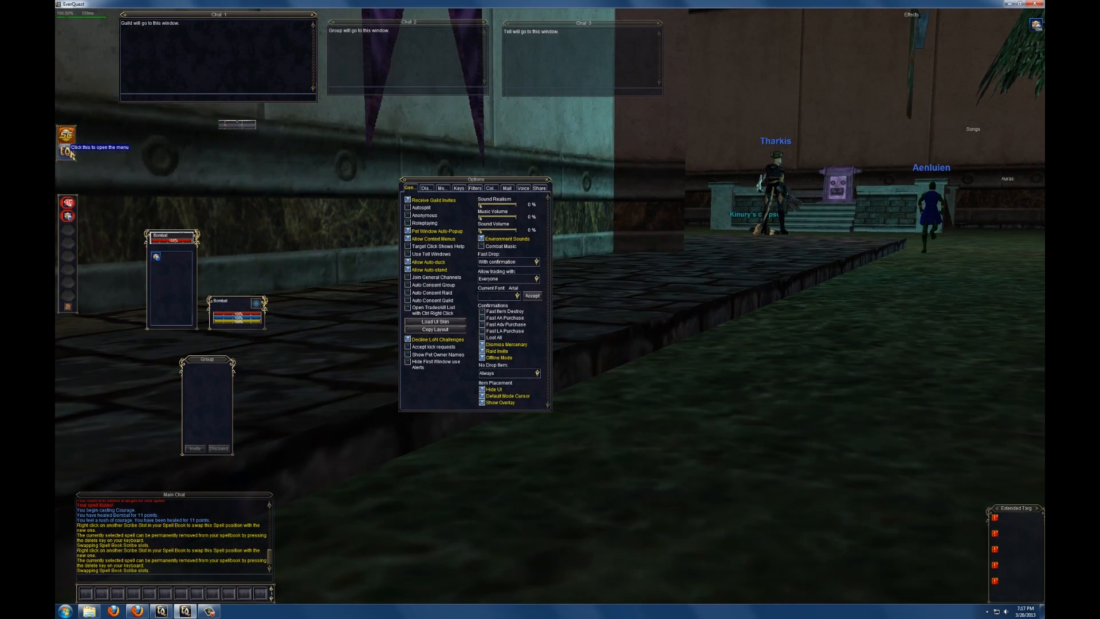
In Audio Triggers, enter the pattern 'tells you' with an alert sound and create it.
click(66, 138)
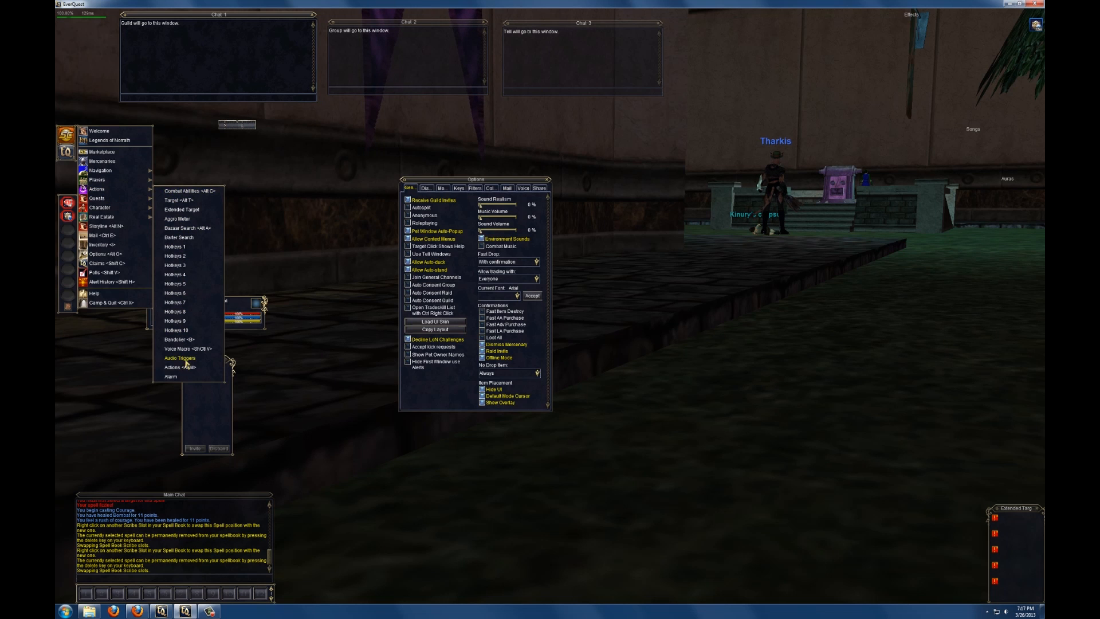
click(178, 358)
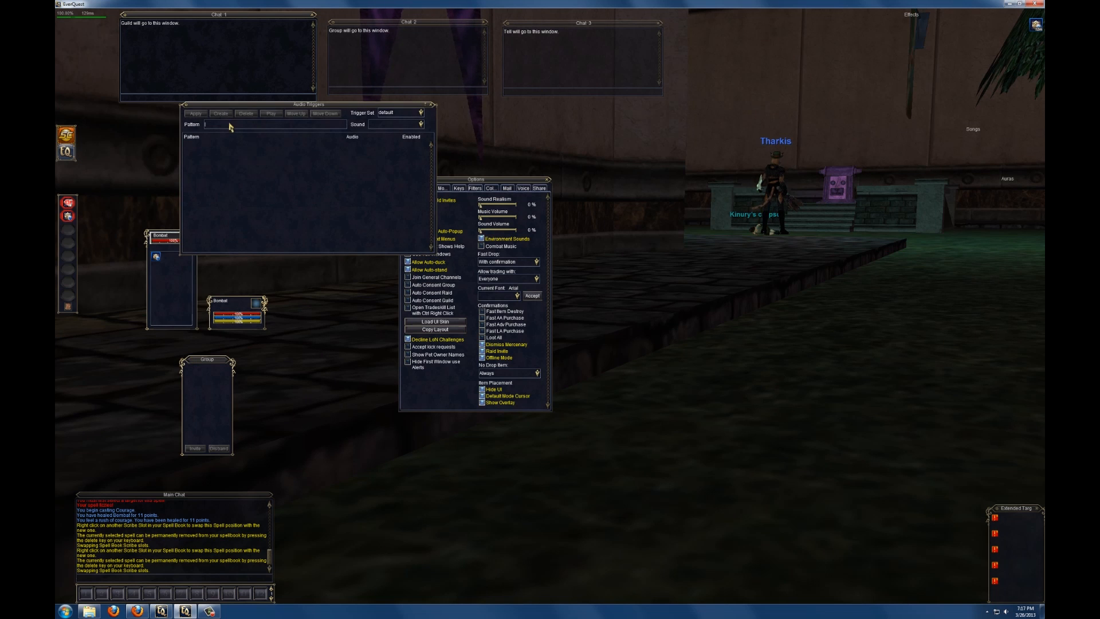
text(tel)
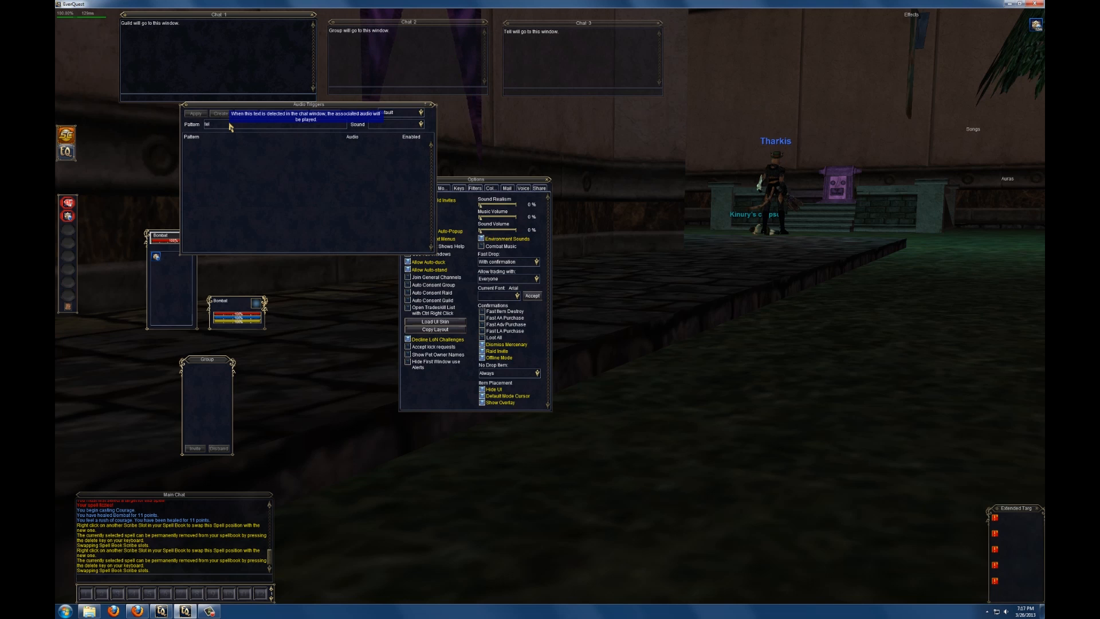
text(tells you)
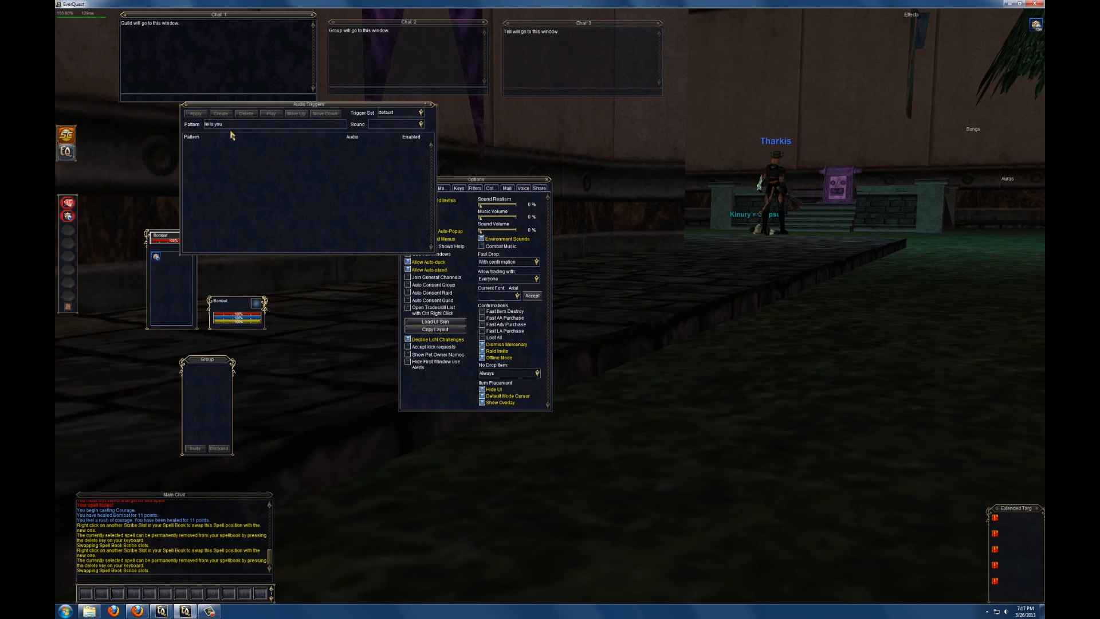
click(420, 124)
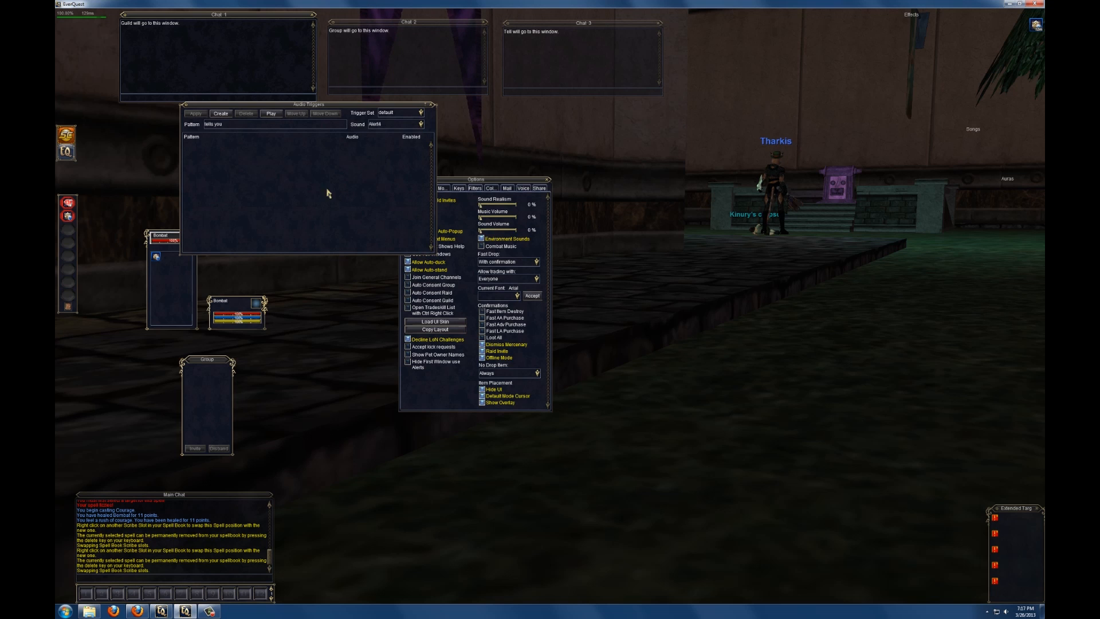
click(220, 113)
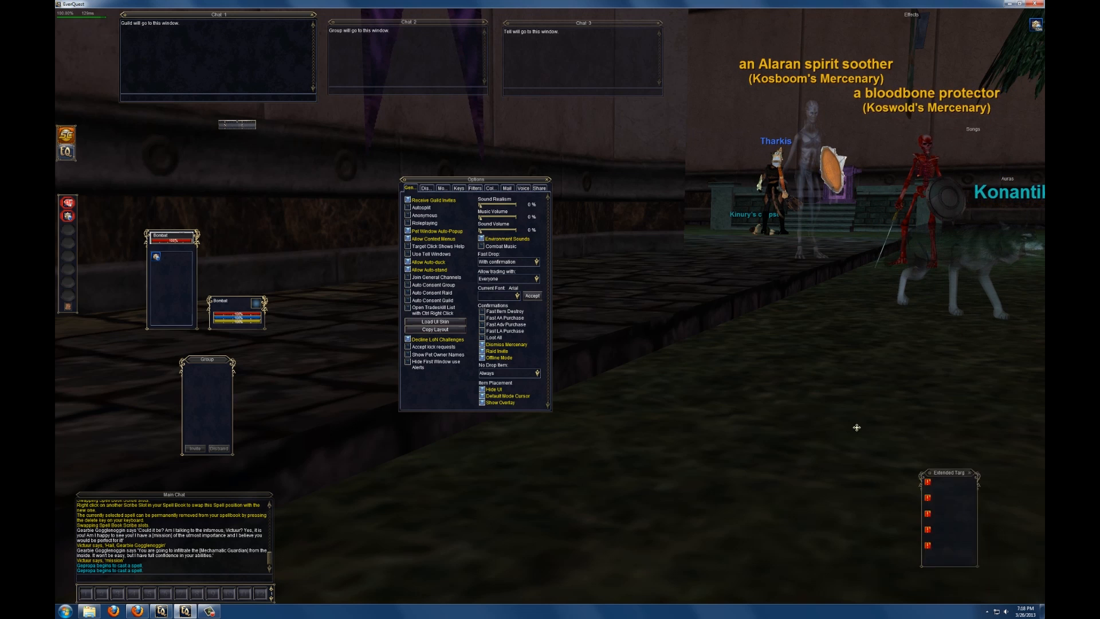
Move the extended target window and show the Actions window's Main commands (Find, Invite, Disband).
drag(947, 472, 853, 426)
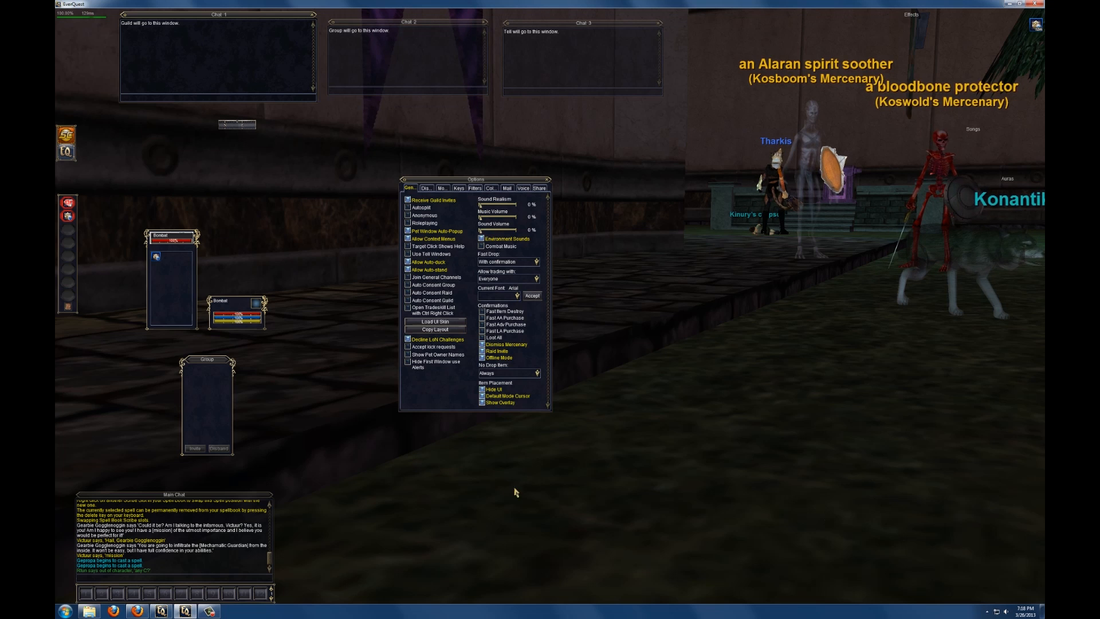
mouse_move(573, 477)
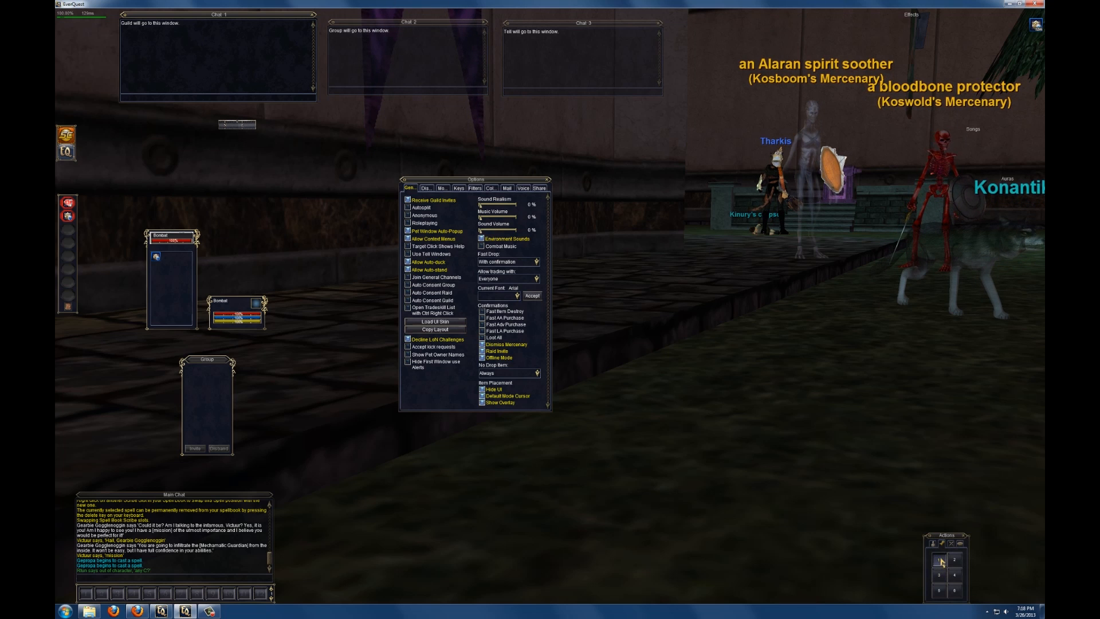
click(939, 560)
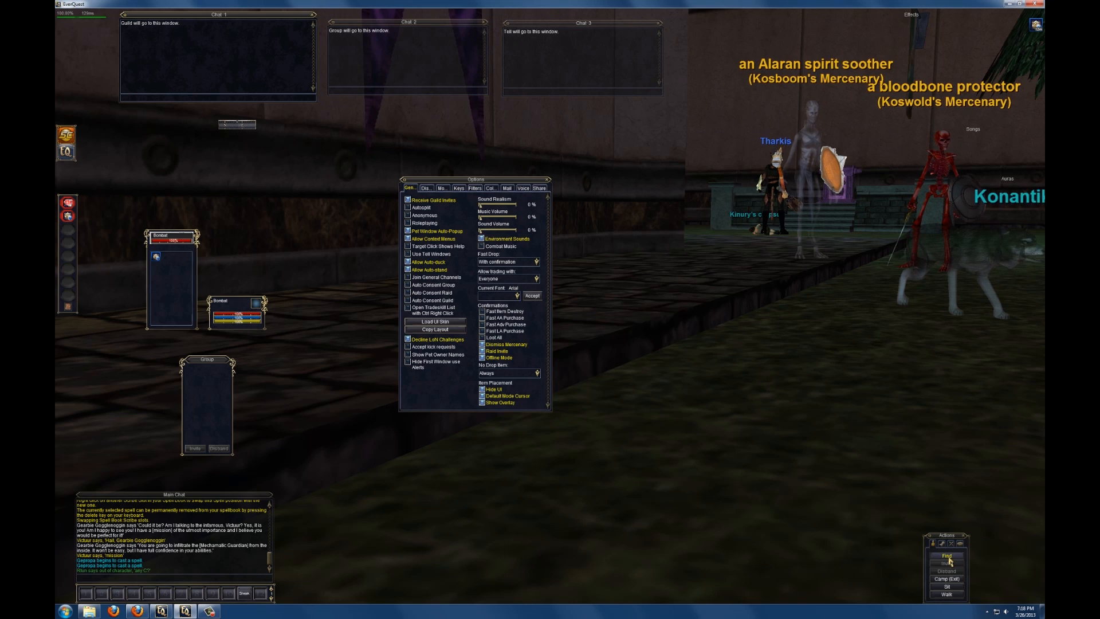
Open the Find destination list, scroll it and reposition the Find Window.
click(947, 555)
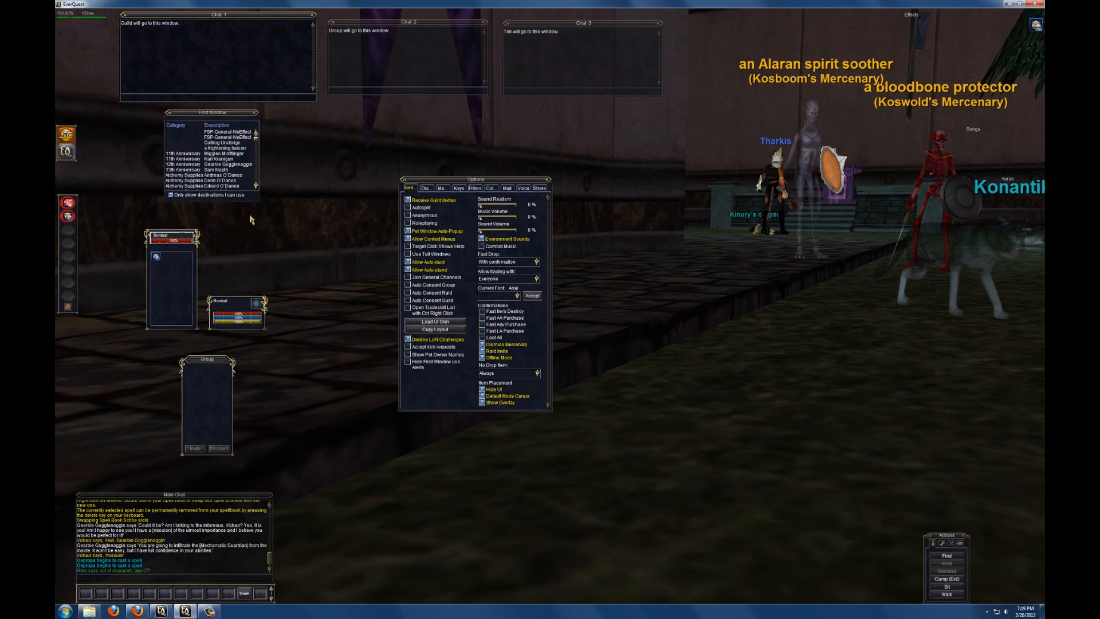
scroll(down, 3)
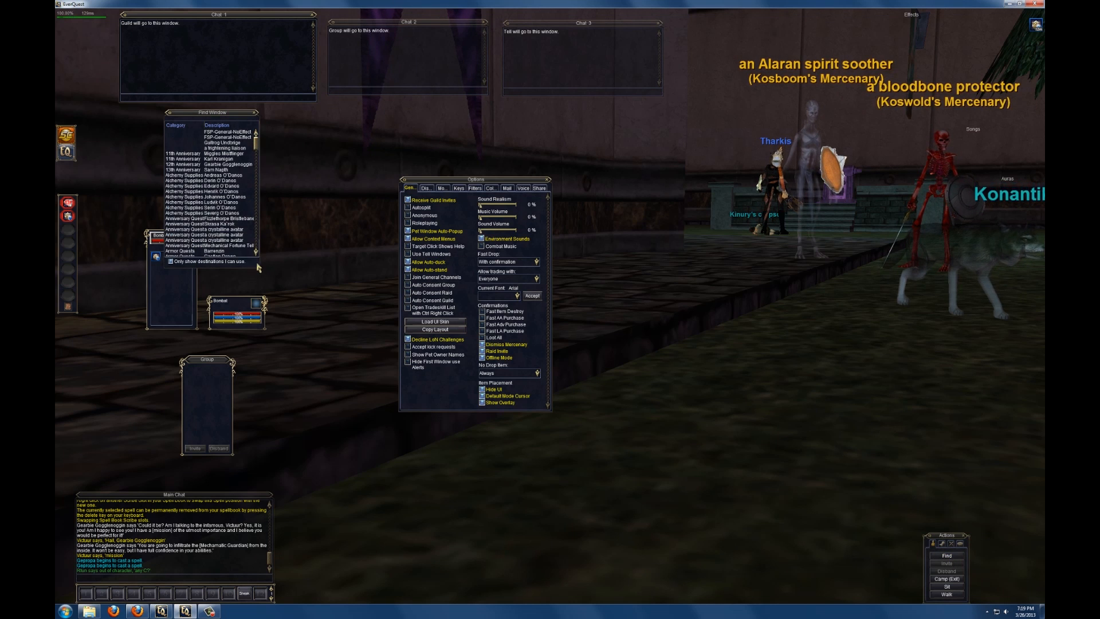
drag(208, 112, 329, 160)
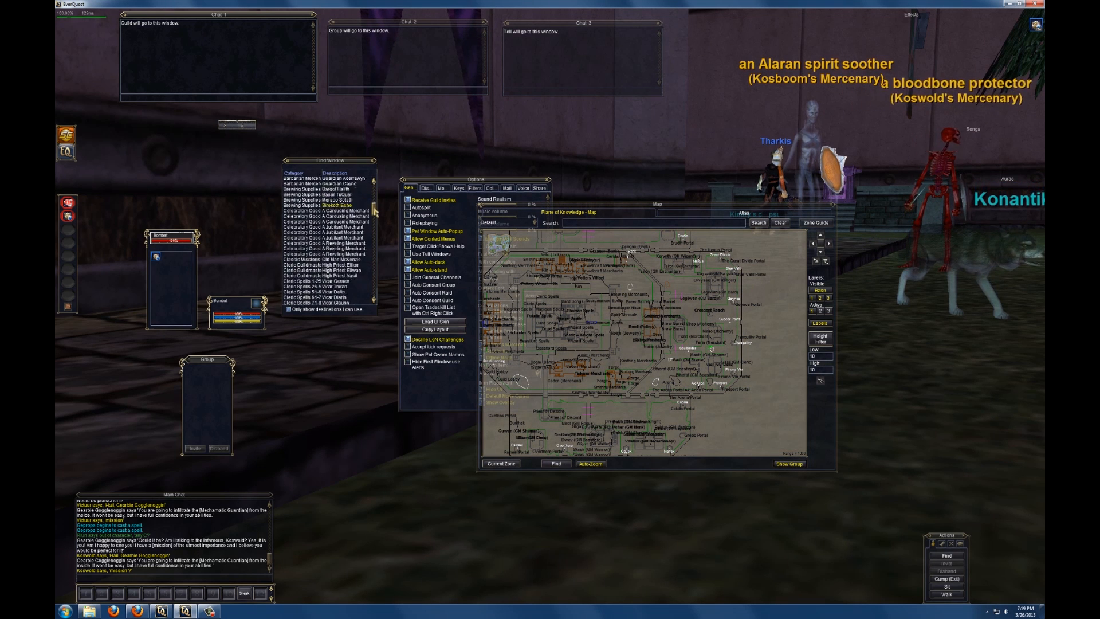
scroll(down, 3)
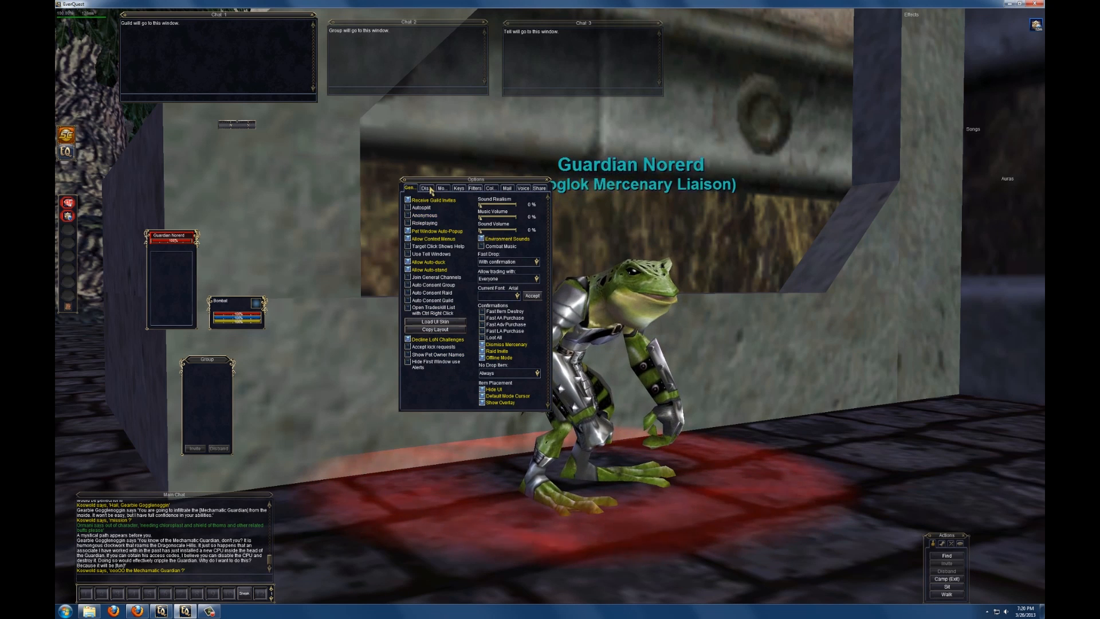
Target the mercenary liaison Guardian Norerd after travelling via Find.
click(442, 187)
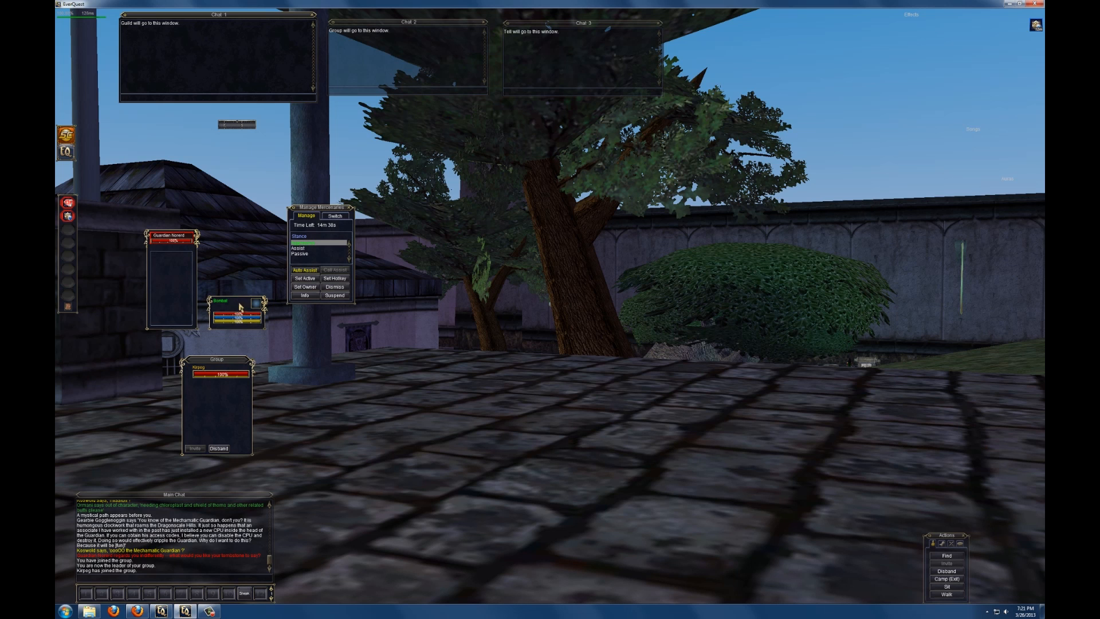
mouse_move(234, 302)
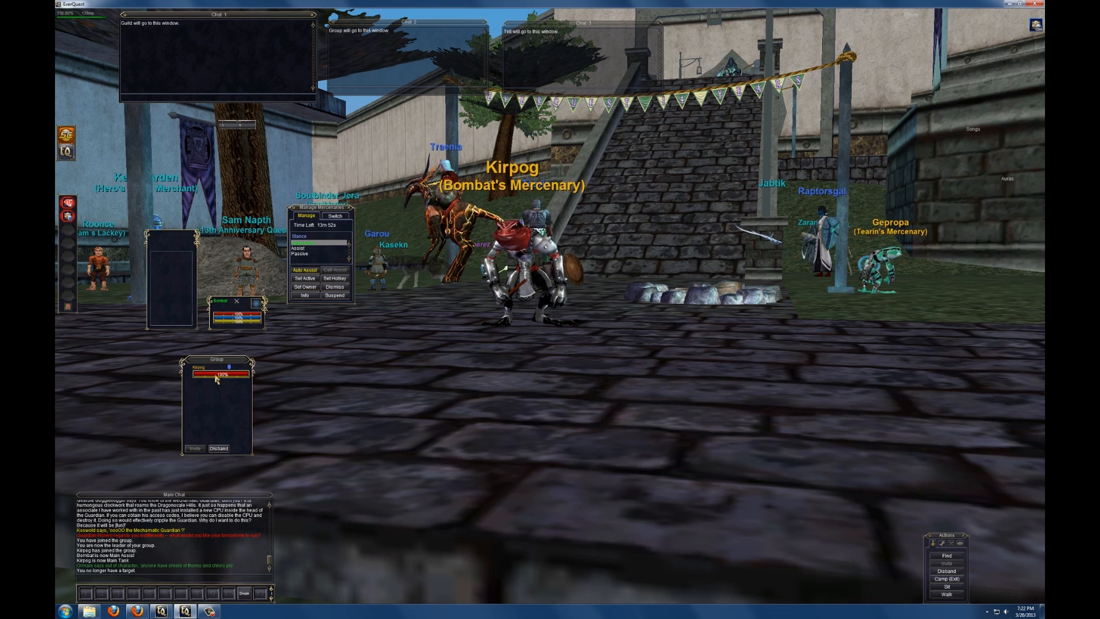
Select the hired mercenary in the Group window to assign it the Main Tank role.
click(215, 379)
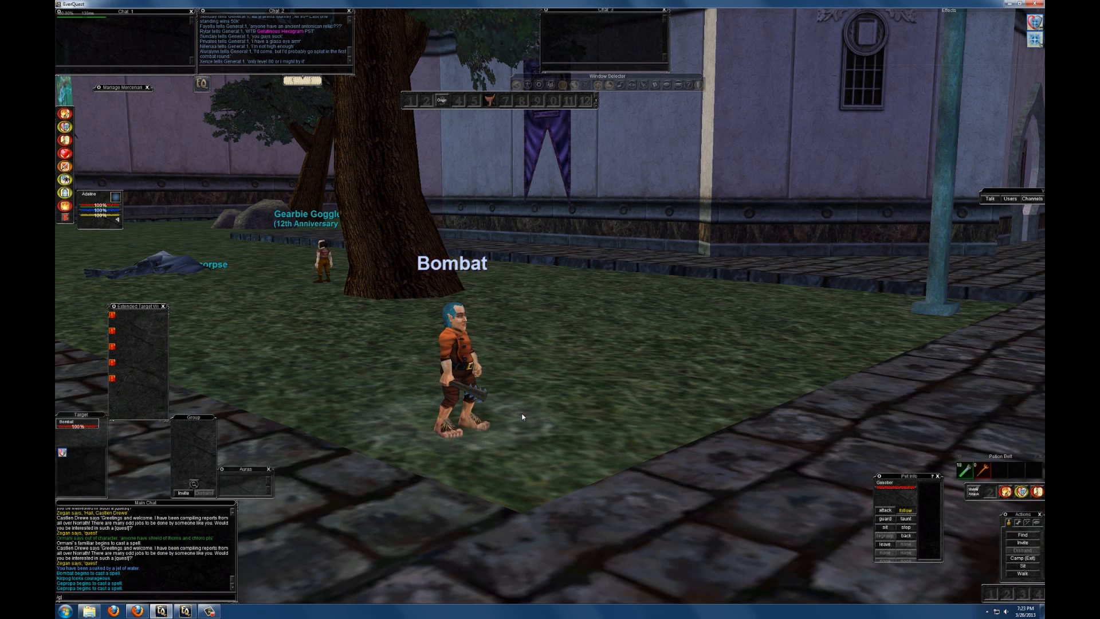
From the other client, send /guildinvite to bring Kirpog's owner into Never Quest.
text(/guildinvite)
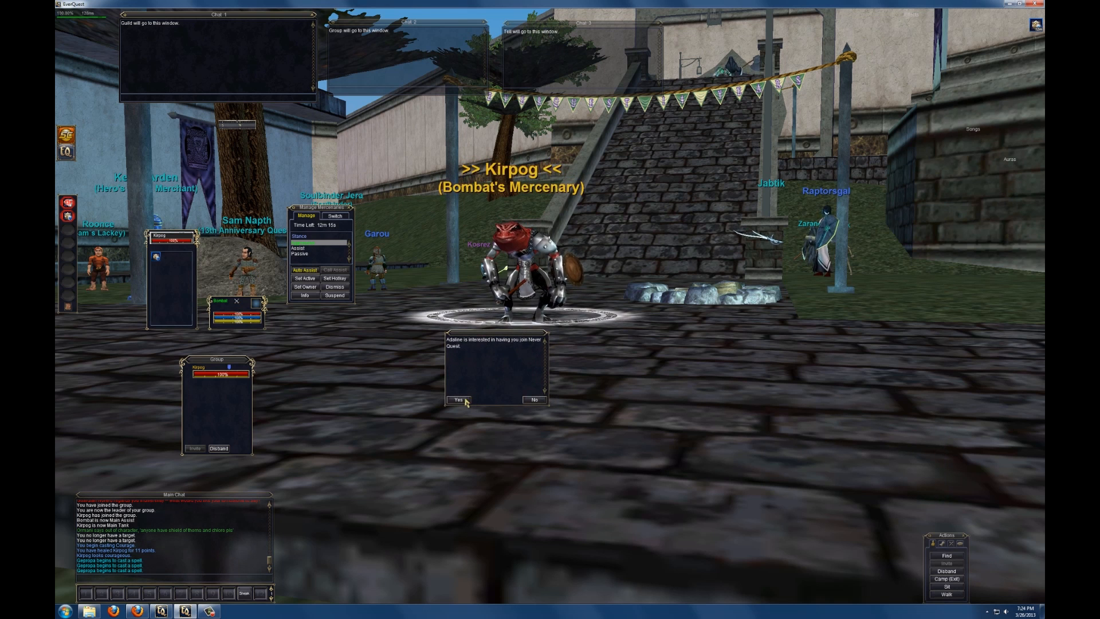
Accept the invitation to join the Never Quest guild as a Recruit.
click(456, 400)
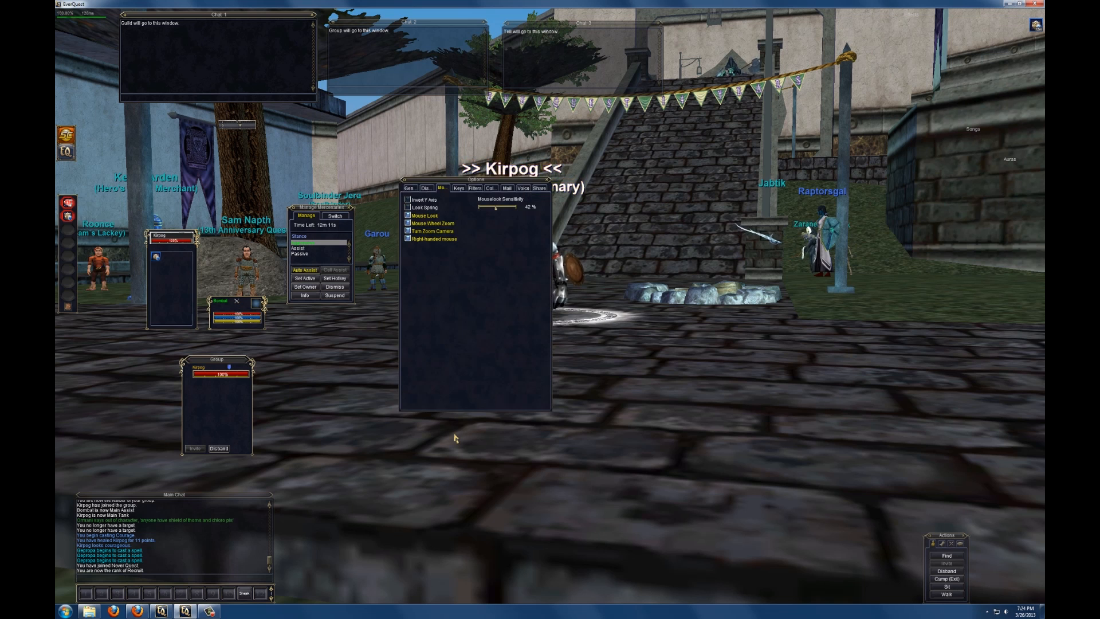
click(410, 187)
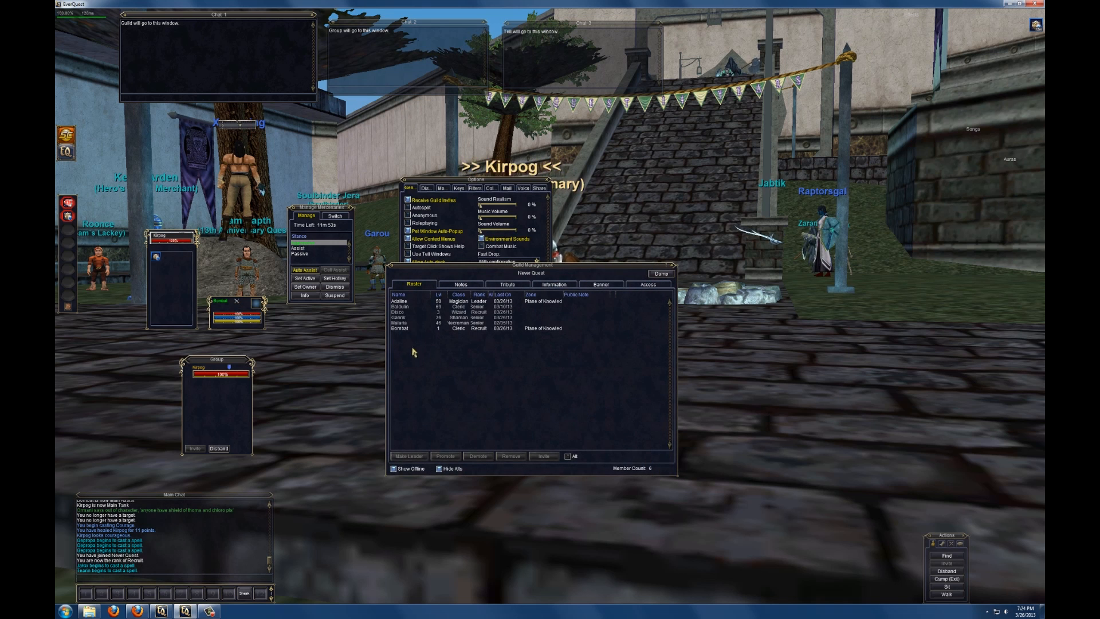
mouse_move(469, 353)
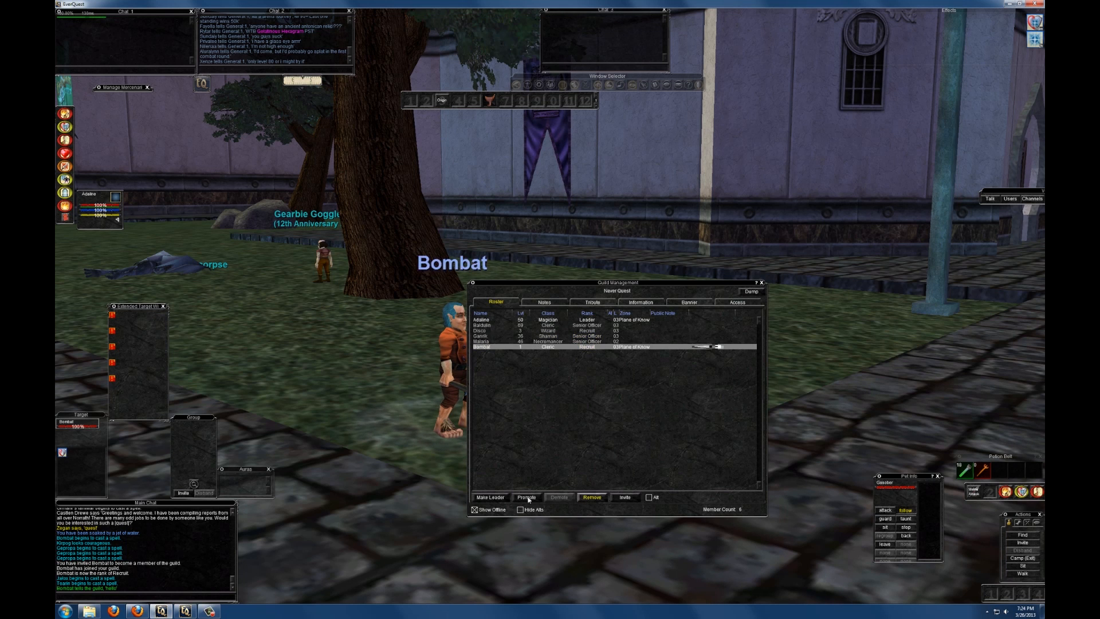
Promote Bombat from Recruit to Initiate in the Never Quest roster.
click(526, 496)
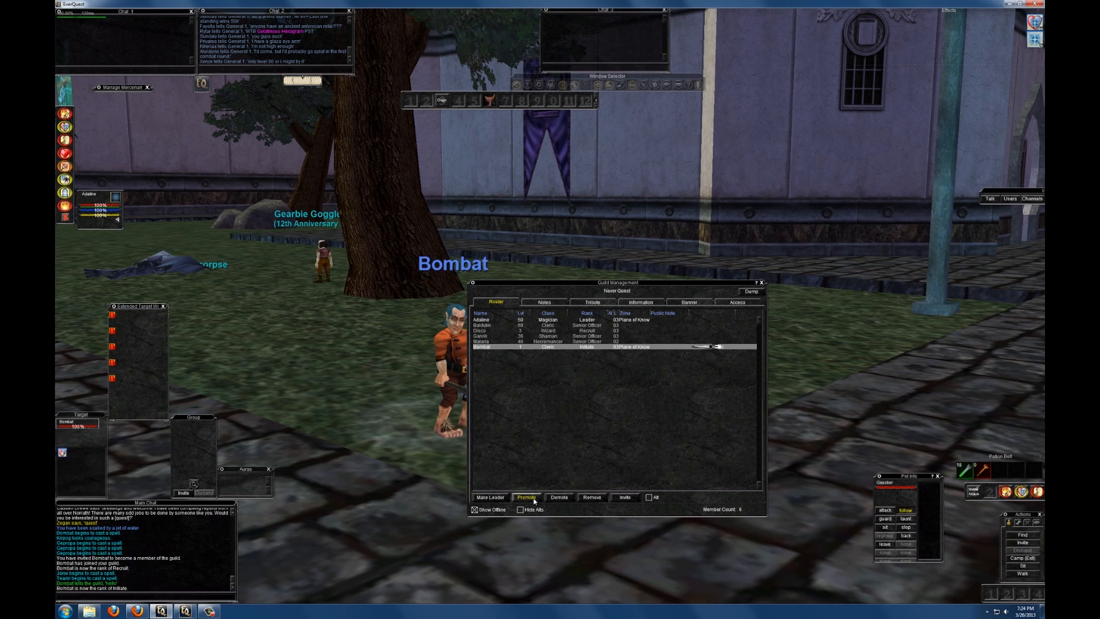
click(526, 497)
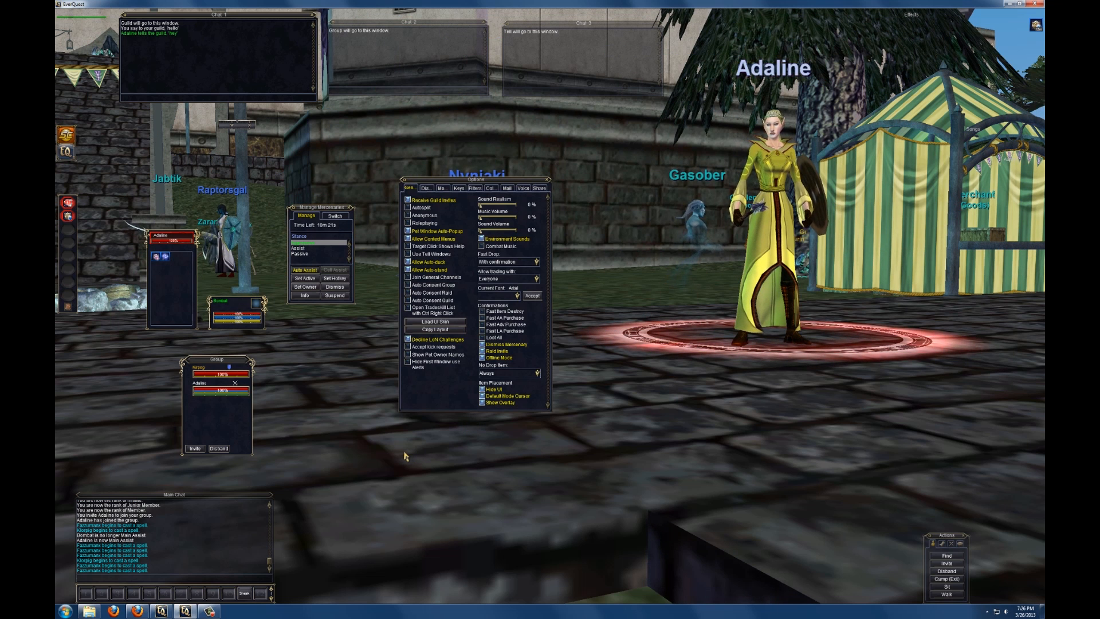
mouse_move(305, 534)
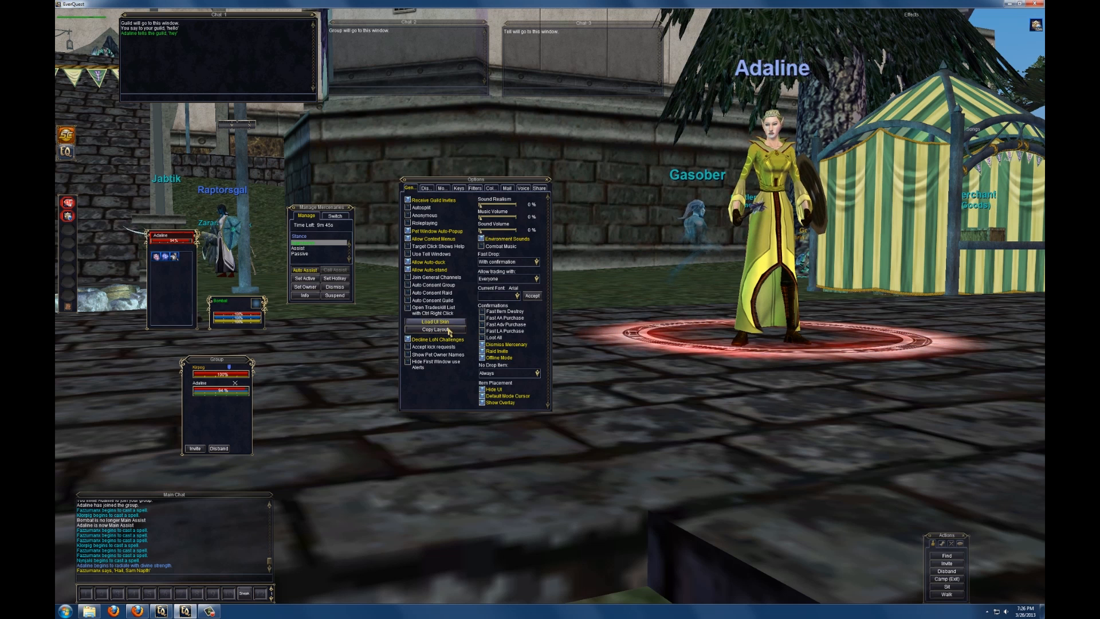
mouse_move(435, 321)
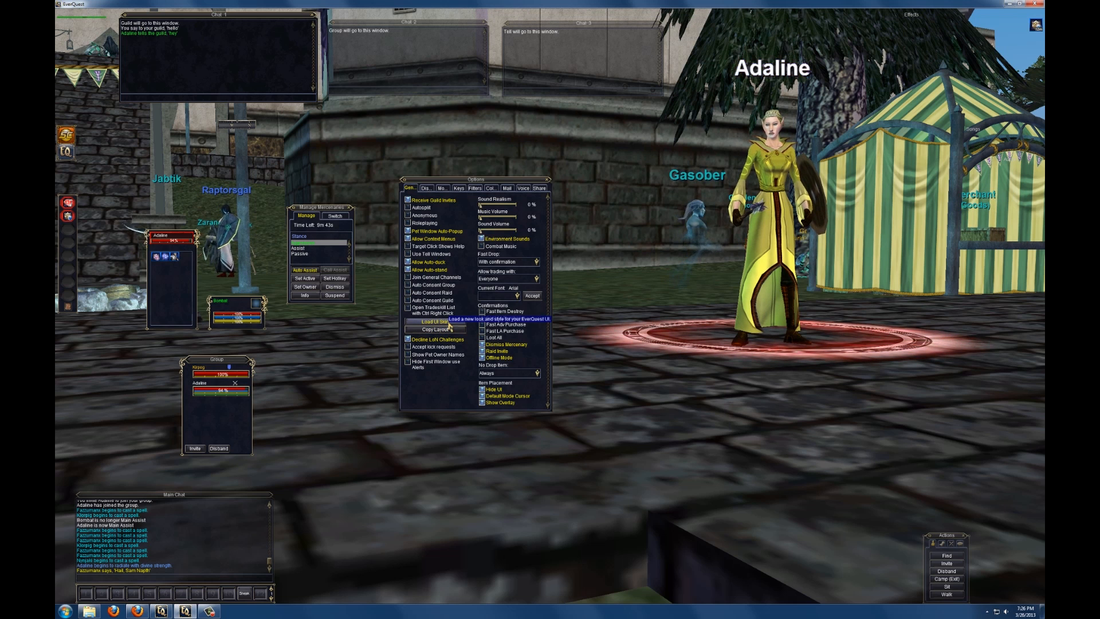
Choose Load UI Skin from the Options window's General tab.
click(430, 321)
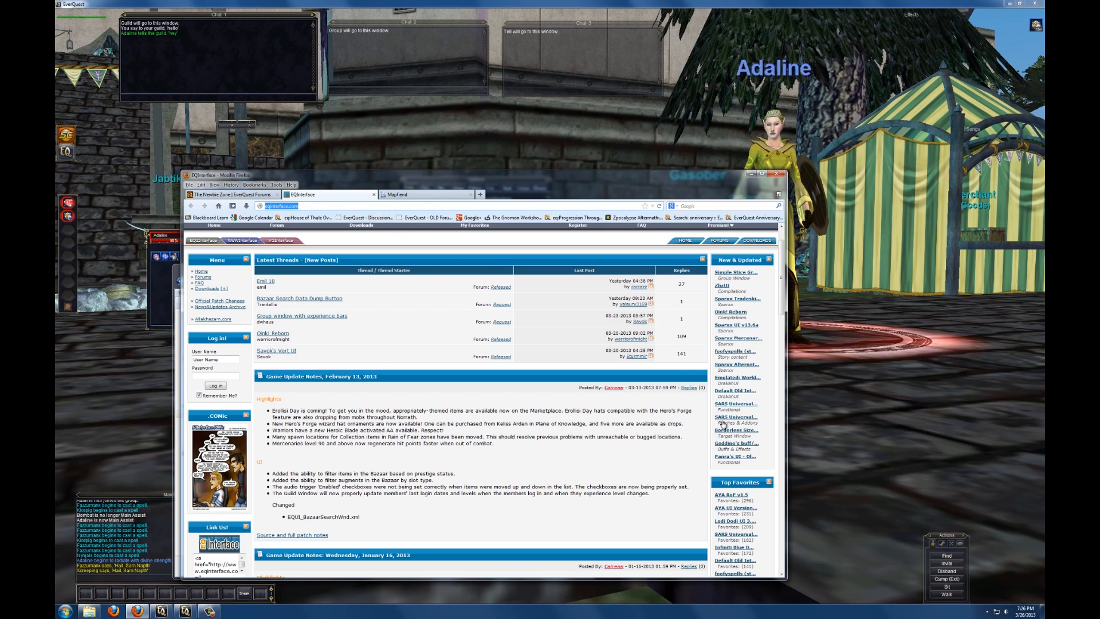
mouse_move(733, 390)
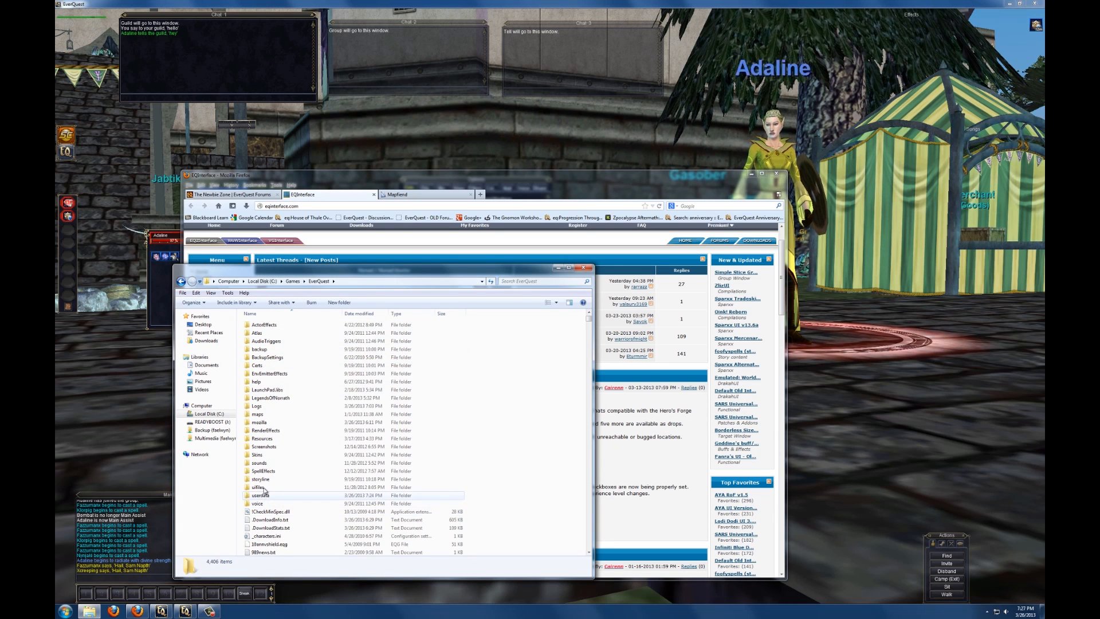
Browse into C:\Games\EverQuest\uifiles and then the default_old skin folder.
double_click(259, 486)
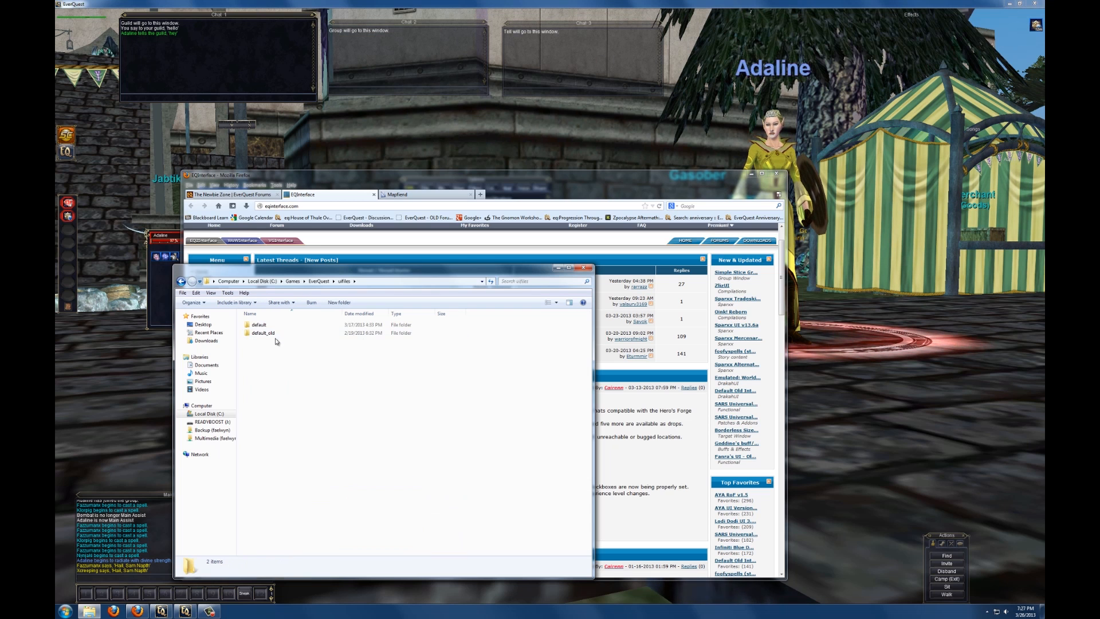
double_click(264, 332)
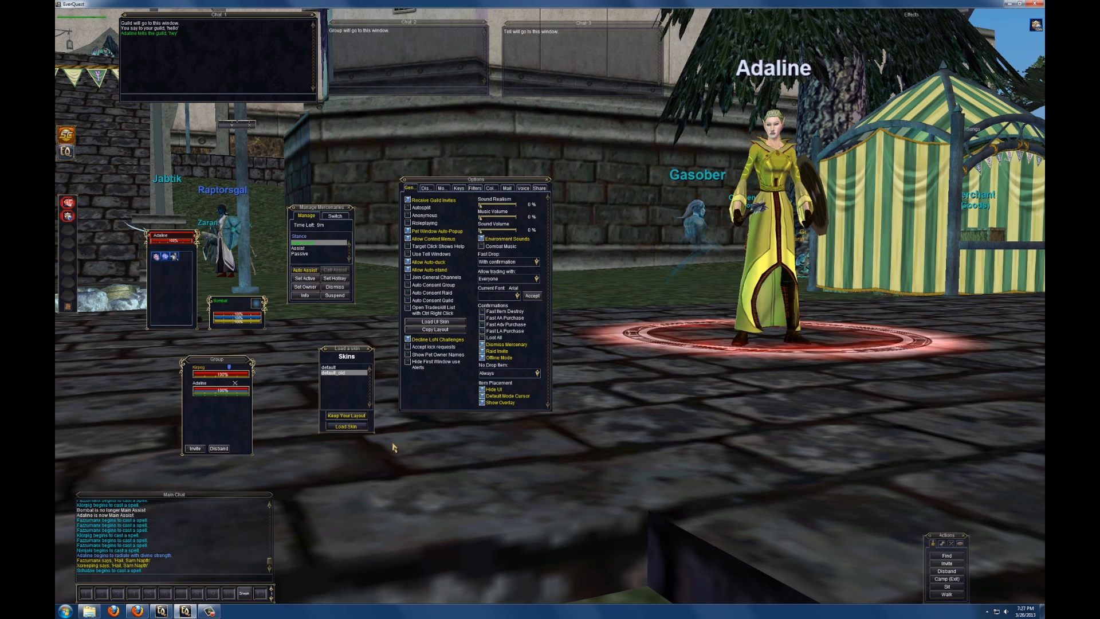
mouse_move(392, 447)
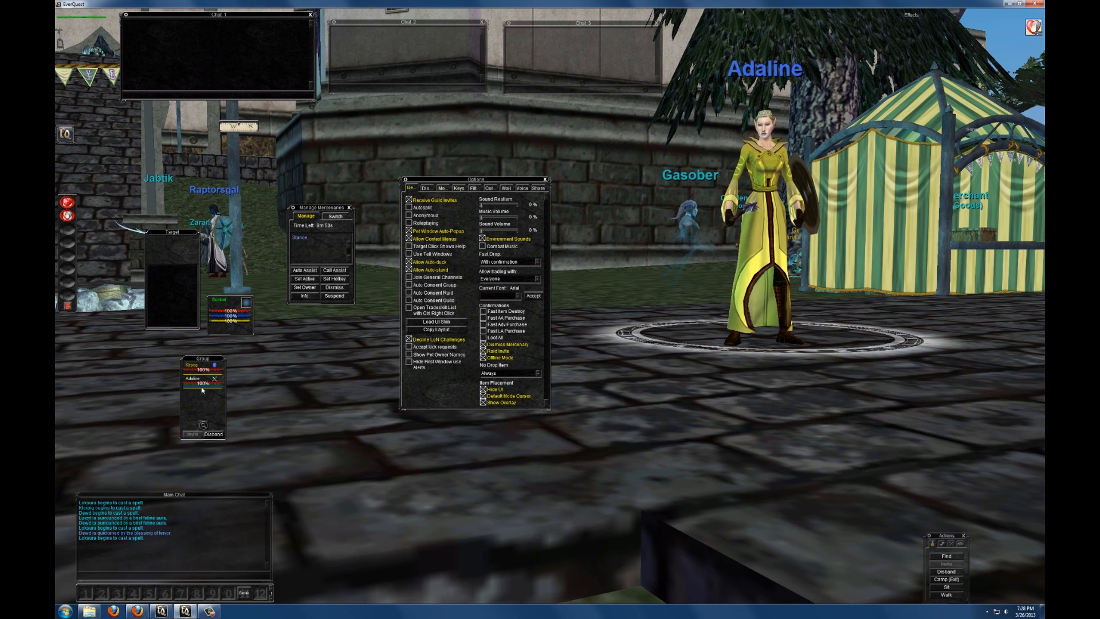
mouse_move(208, 389)
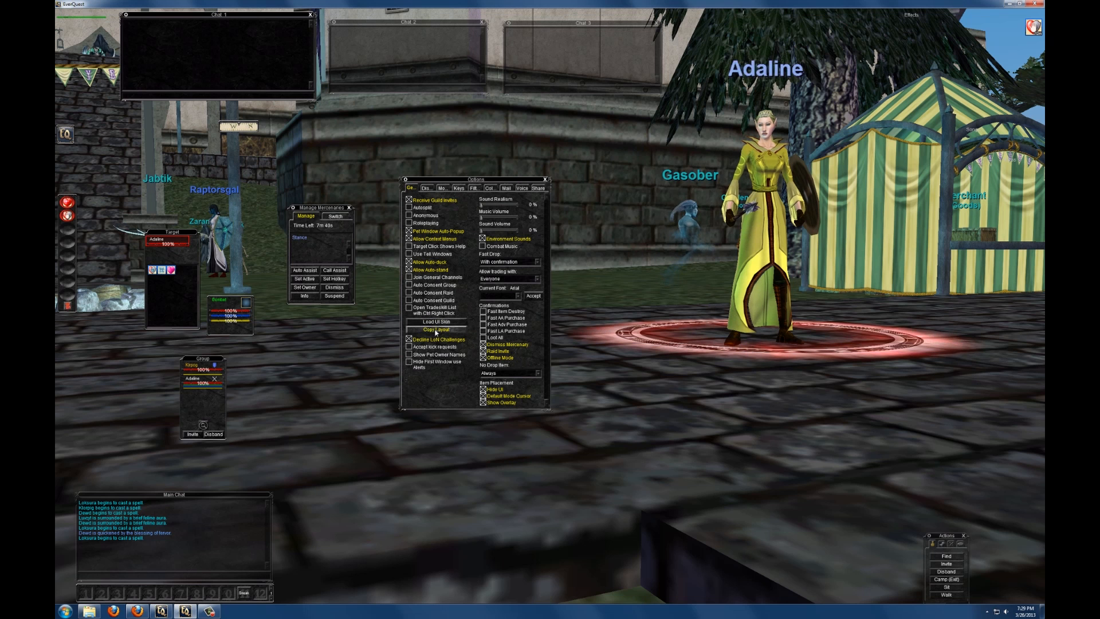
Start Copy Layout and choose what to include from the alt's saved UI layout.
click(436, 330)
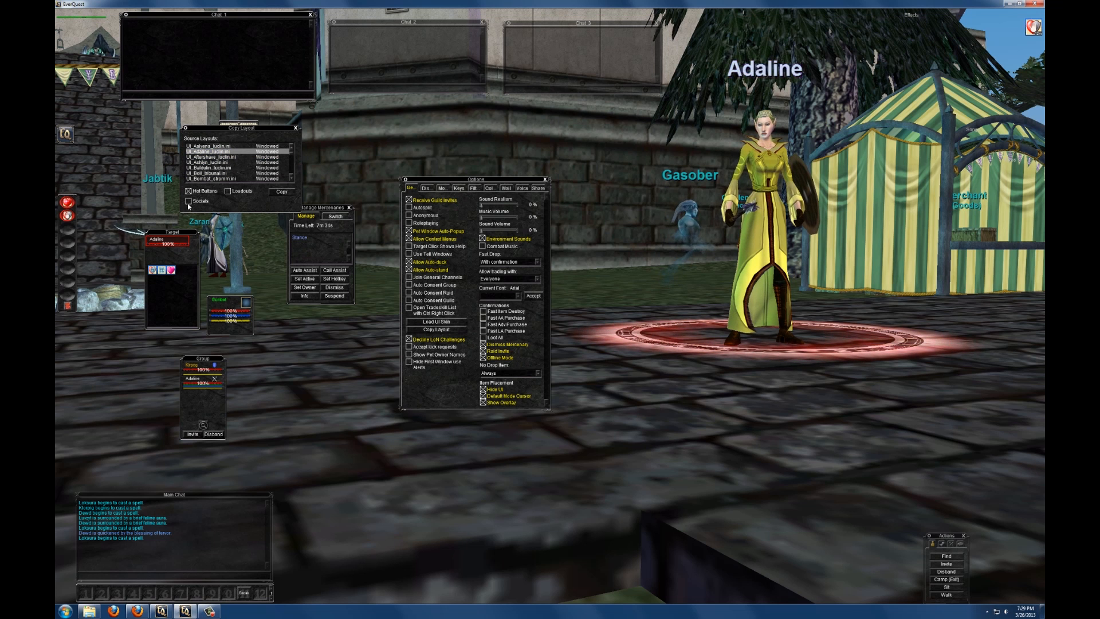
click(282, 191)
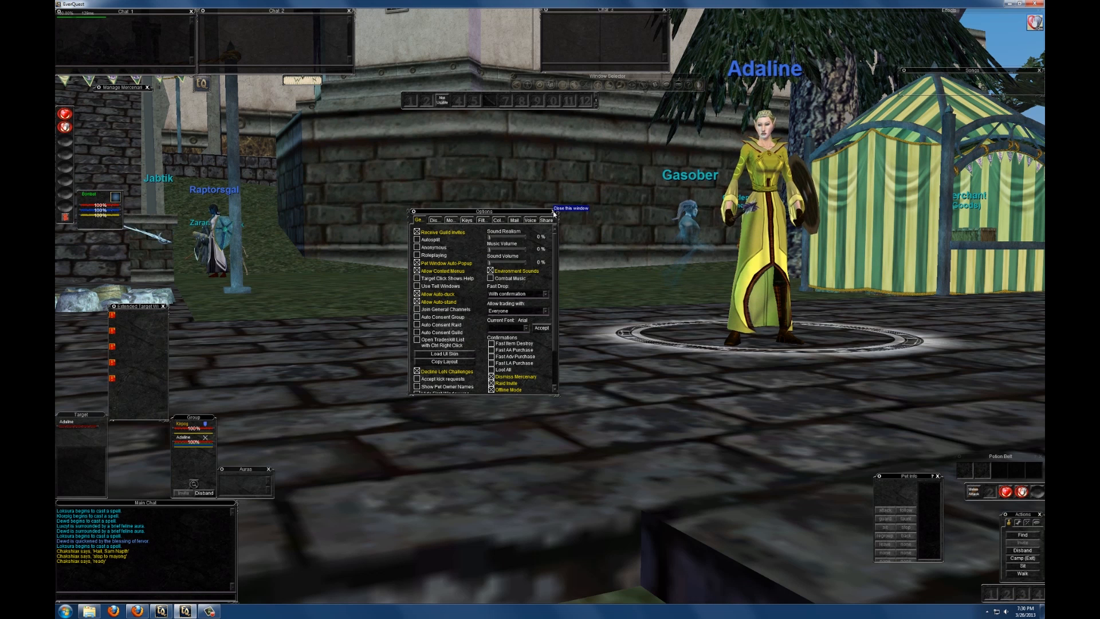
Dismiss the Options window, leaving the copied window layout showing.
click(571, 209)
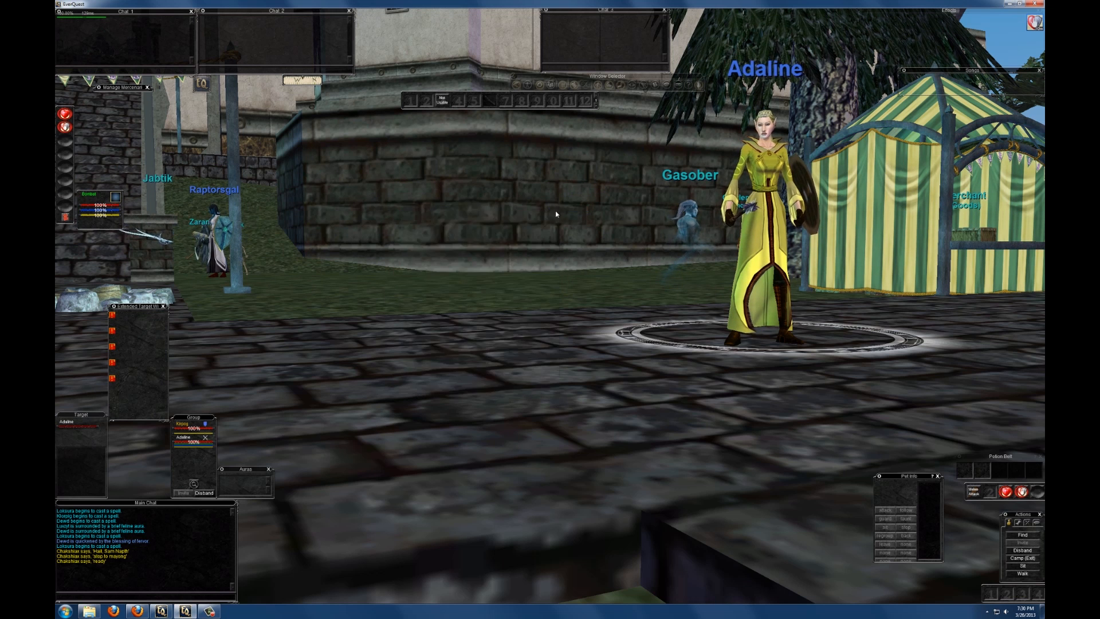
mouse_move(860, 524)
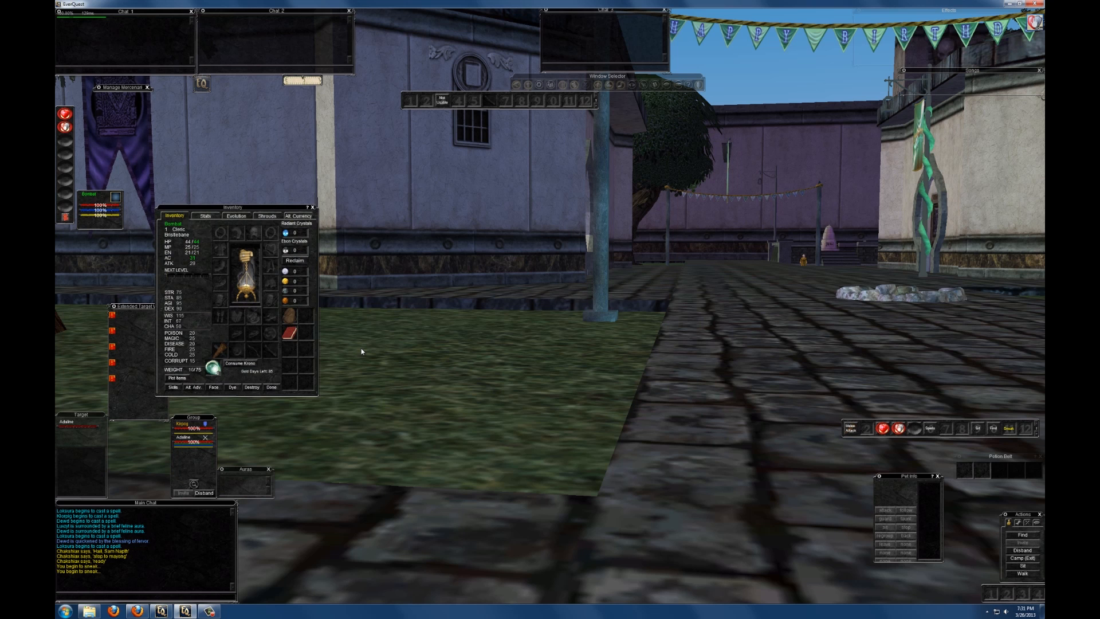
Reposition the Inventory window near the screen centre, then close it with Done.
drag(231, 206, 376, 243)
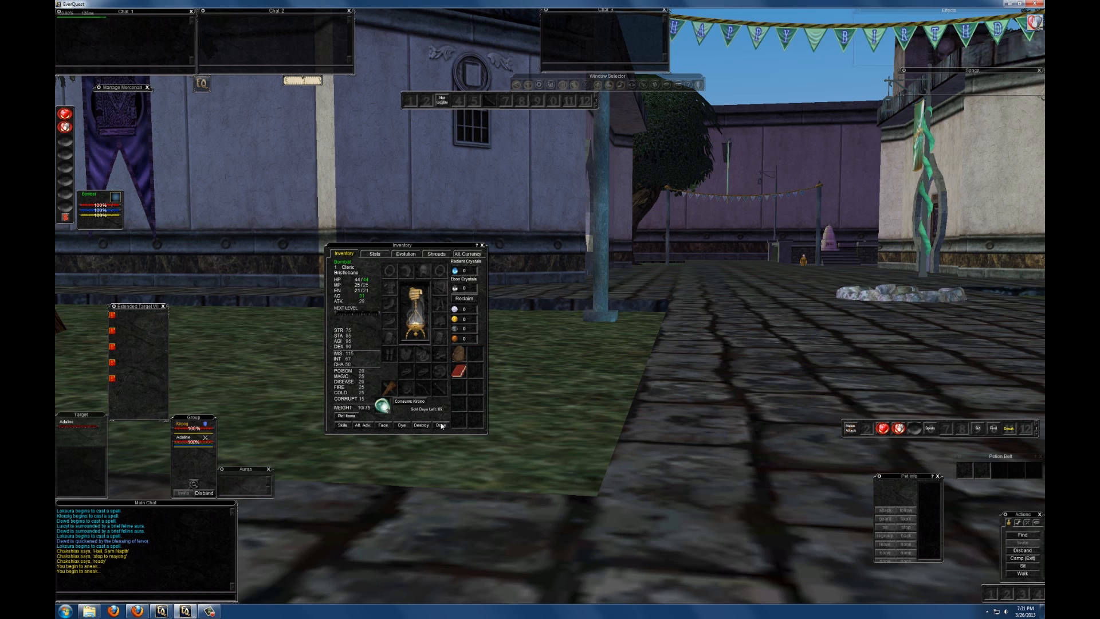
click(483, 245)
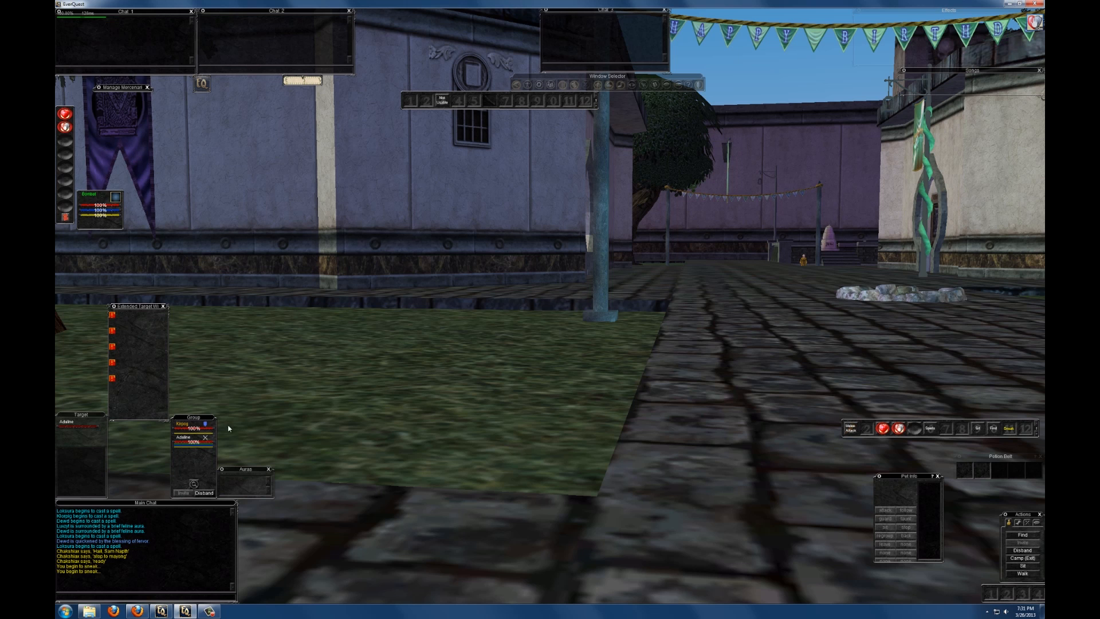
Pick an entry from the Group window's menu and begin typing /makeleader in chat.
right_click(186, 435)
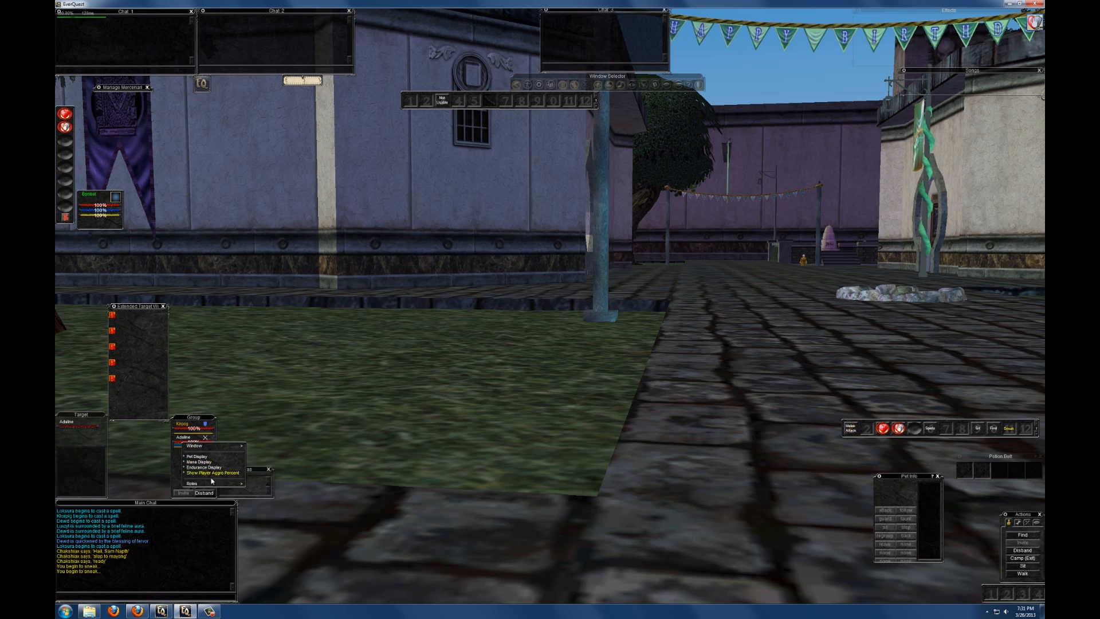
click(191, 482)
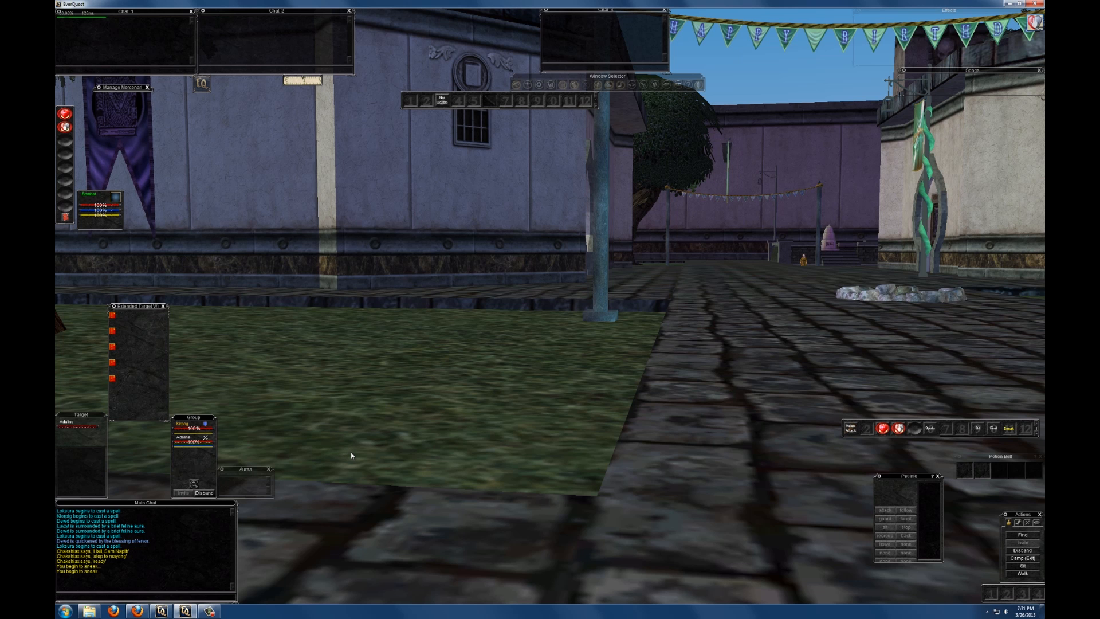
text(/makelea)
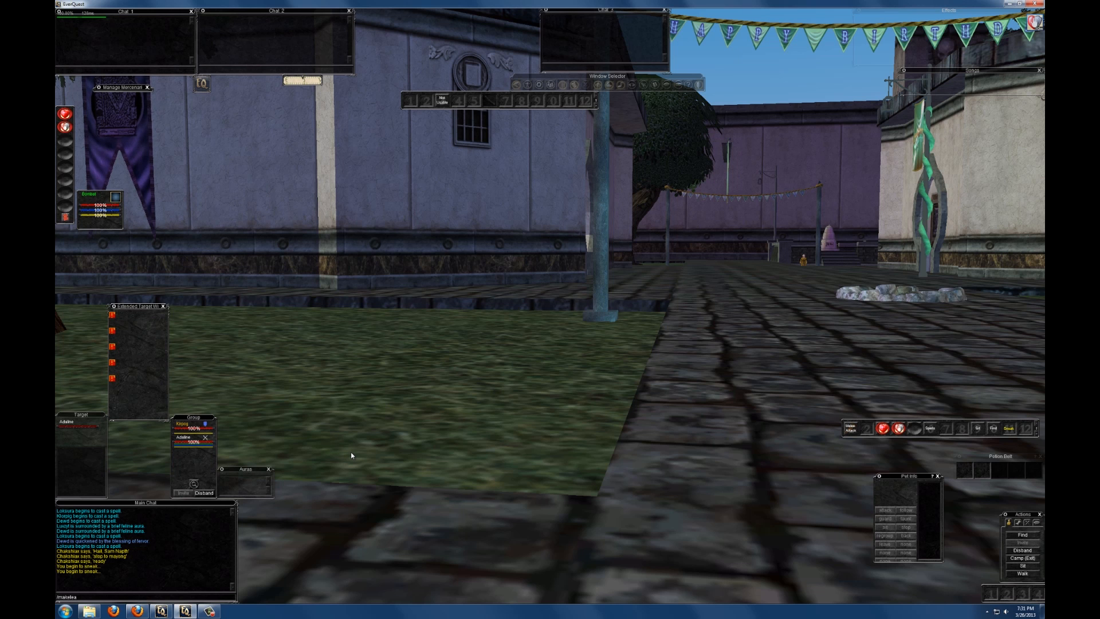